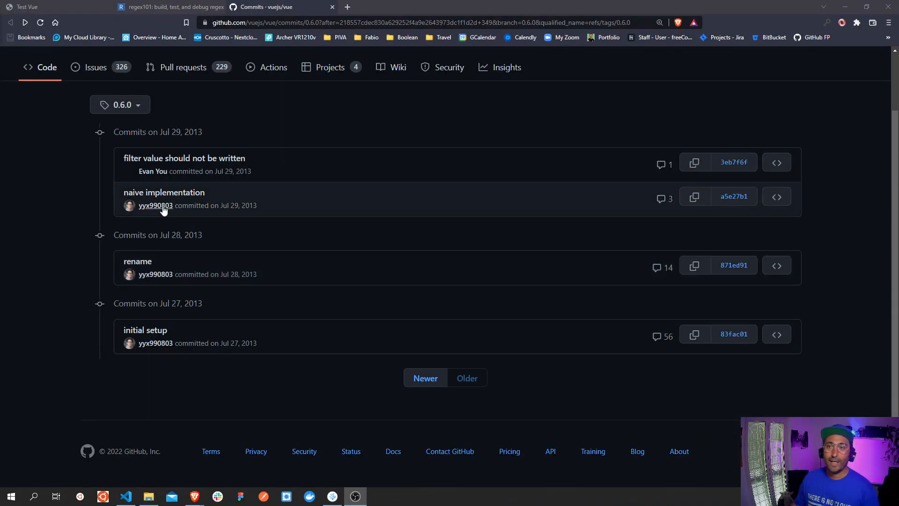
mouse_move(155, 206)
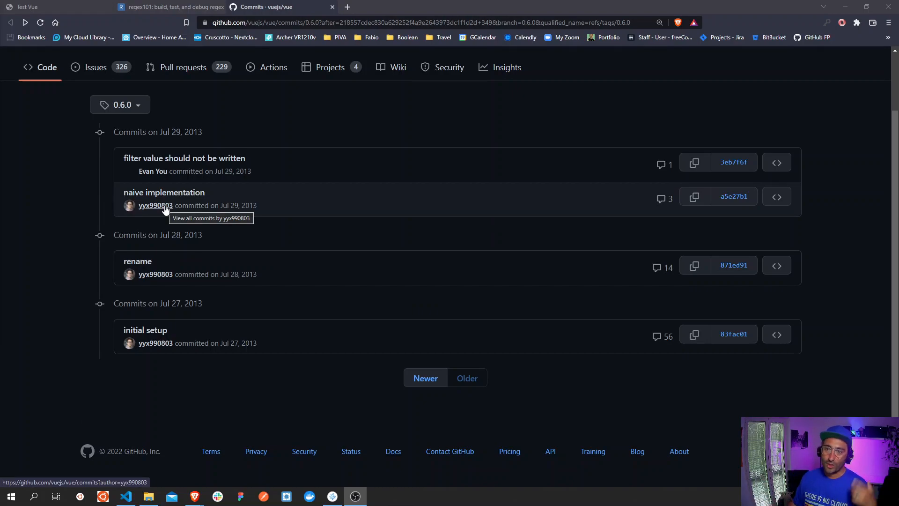
mouse_move(139, 116)
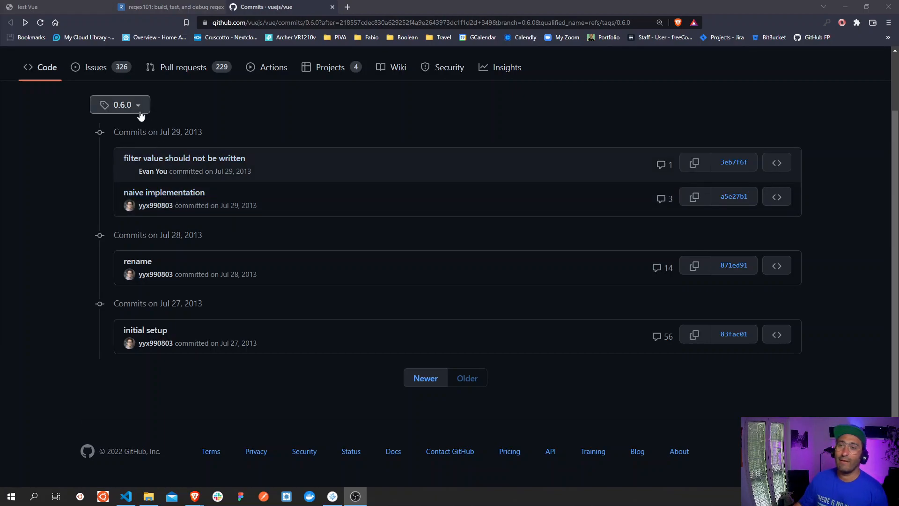
mouse_move(140, 115)
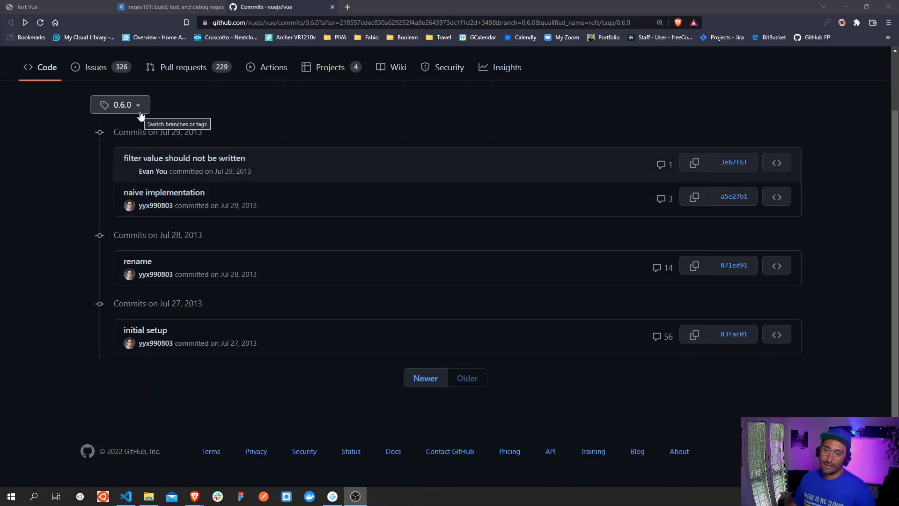
- Open the vuejs/vue Tags list and scroll to the oldest tag, 0.6.0, at the bottom
left_click(120, 104)
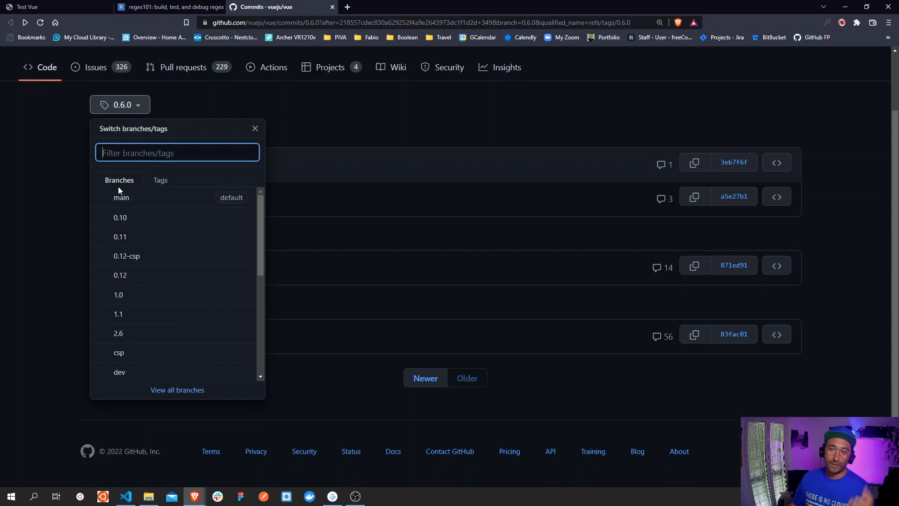
left_click(161, 181)
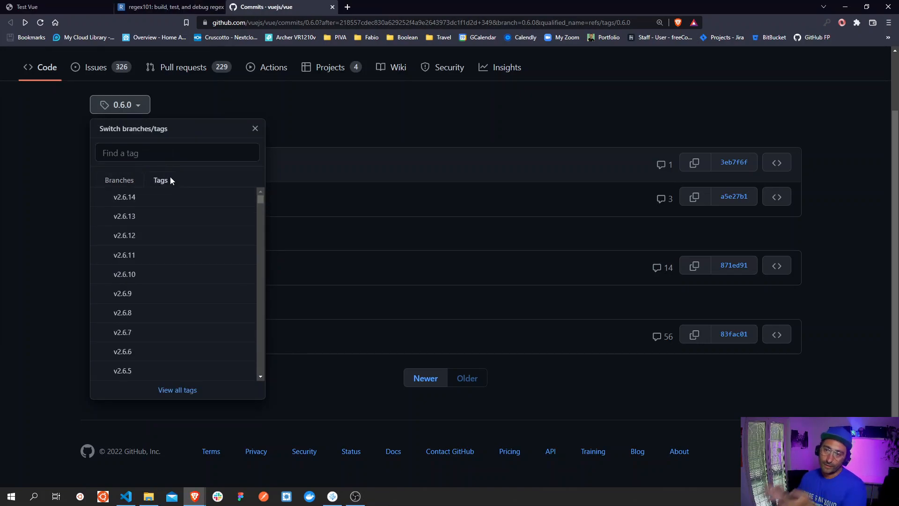
scroll("down", 3)
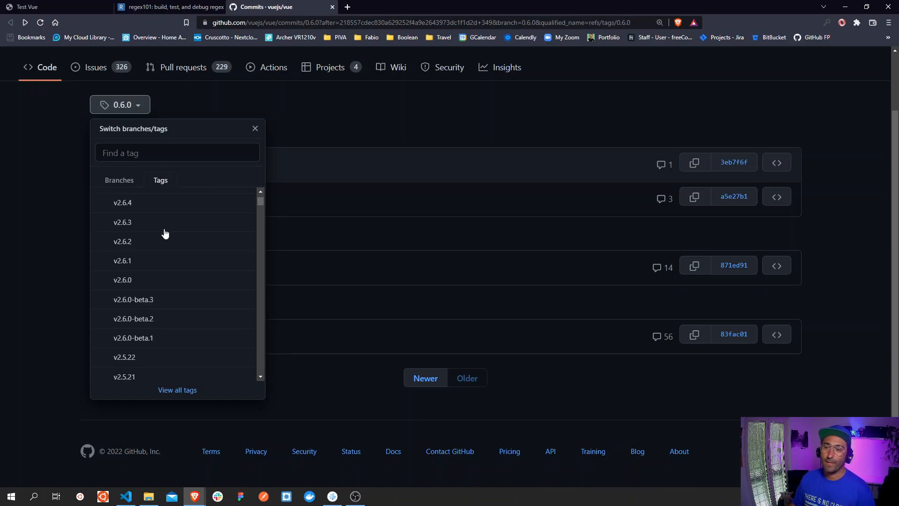
scroll("down", 3)
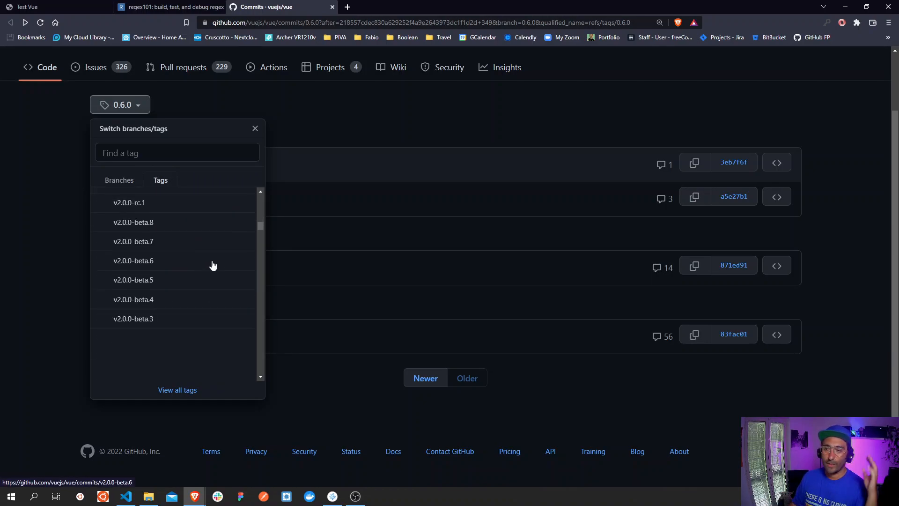
scroll("down", 3)
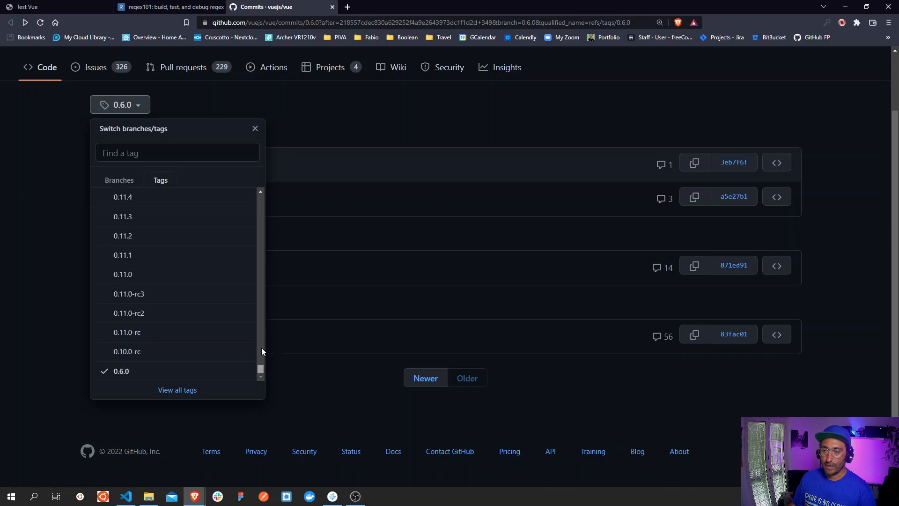
mouse_move(146, 373)
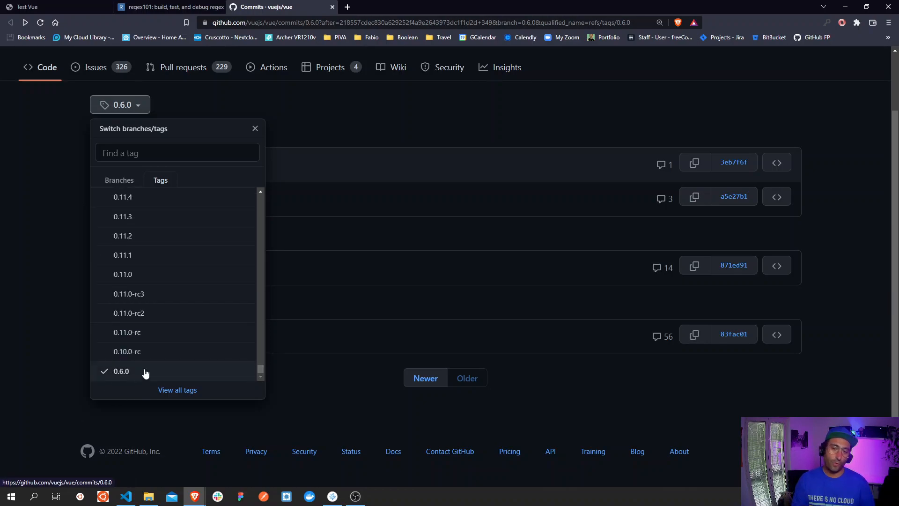
mouse_move(150, 372)
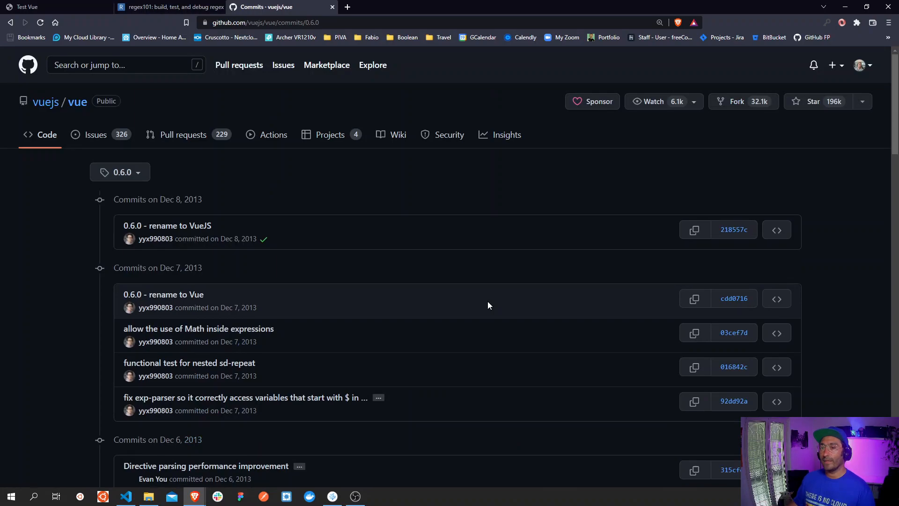
- Page back through the 0.6.0 commit history from December 2013 into October 2013
scroll("down", 3)
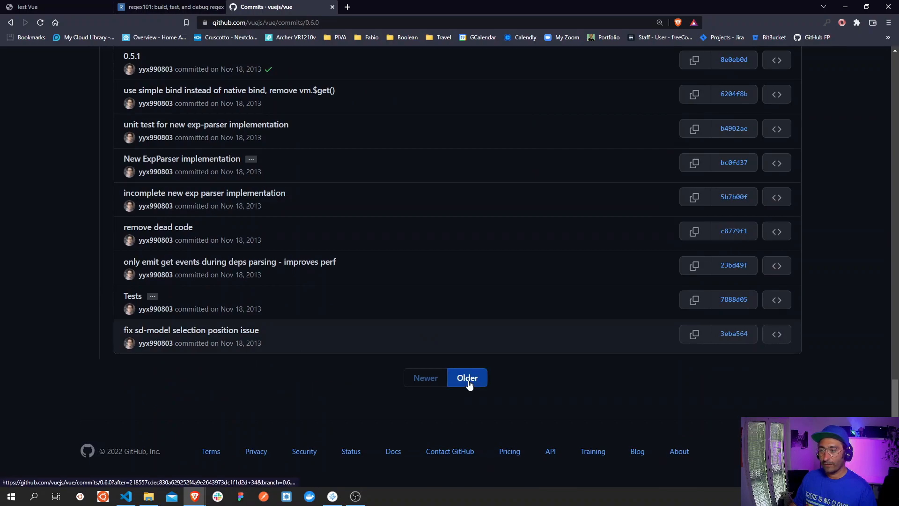
left_click(466, 378)
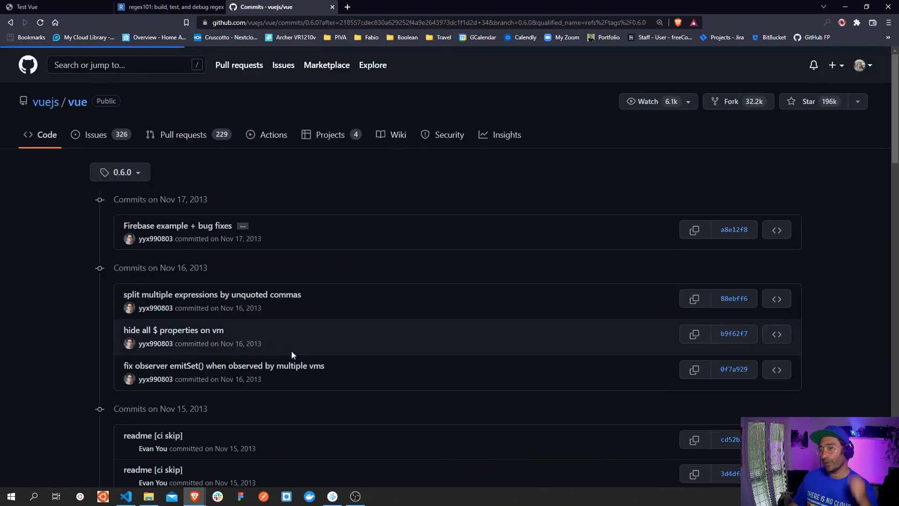
scroll("down", 3)
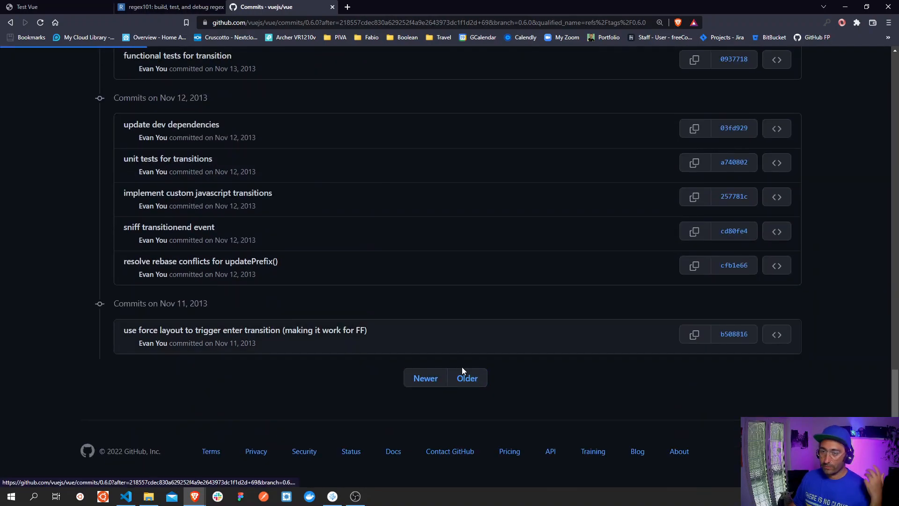
left_click(466, 378)
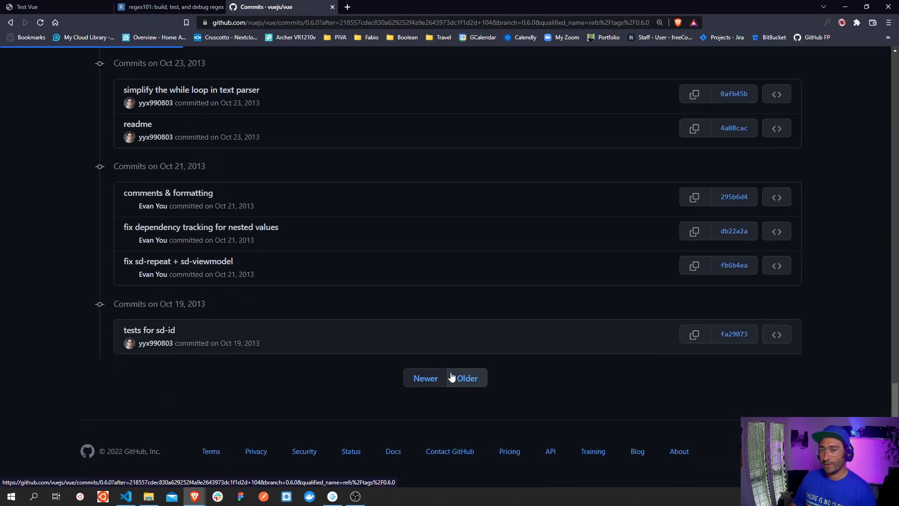
left_click(466, 377)
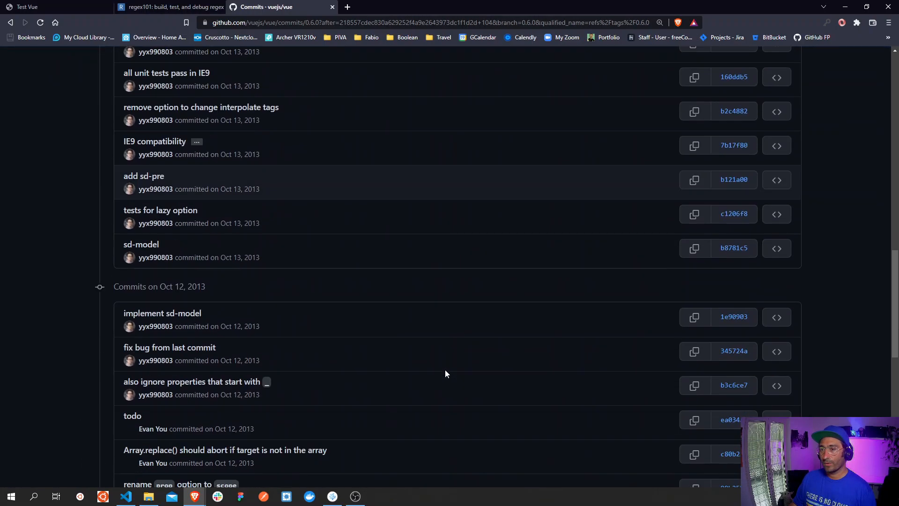
left_click(467, 378)
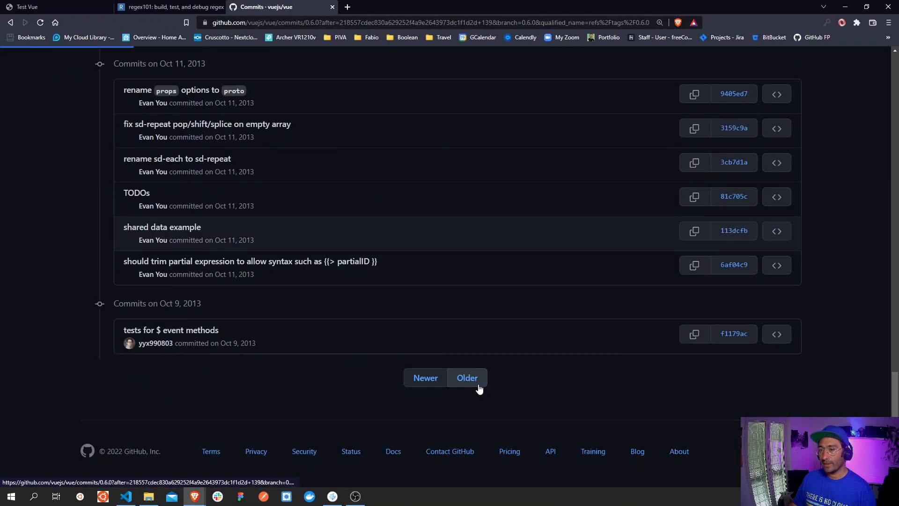
- Keep paging back past early October to the August 2013 commits
left_click(467, 378)
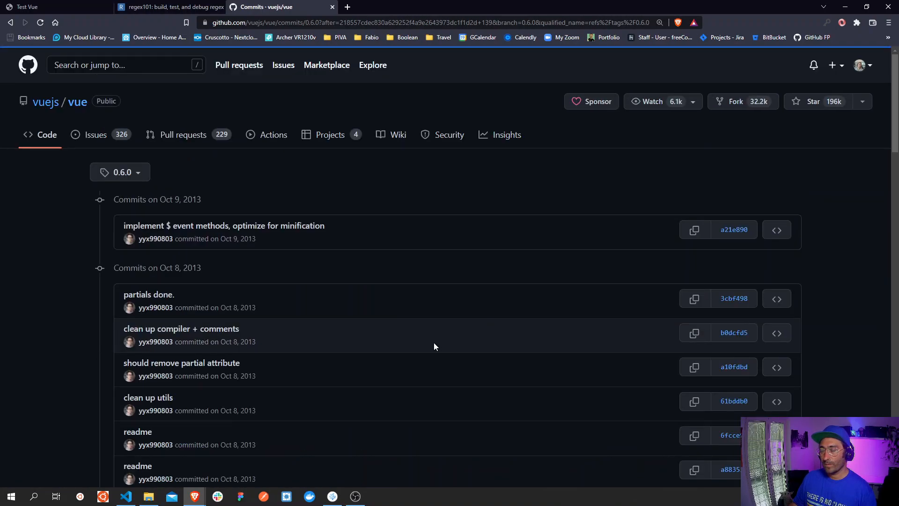
scroll("down", 3)
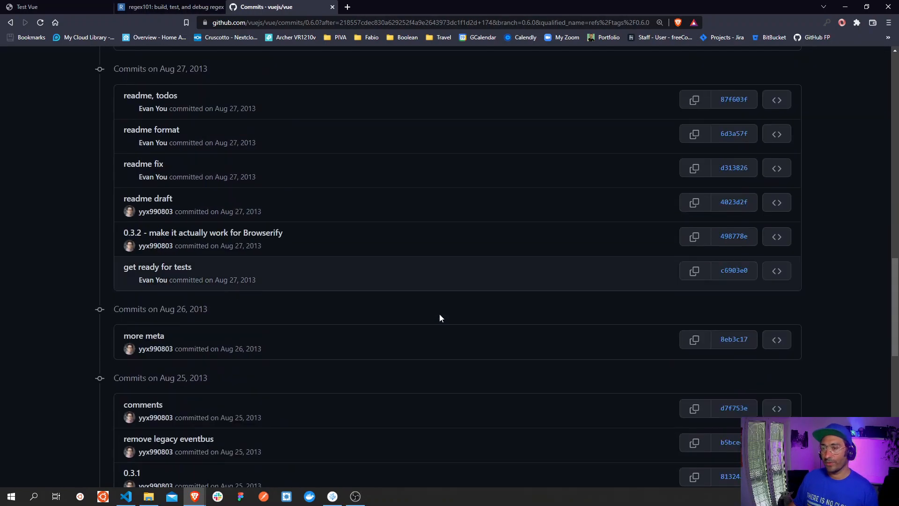
left_click(467, 378)
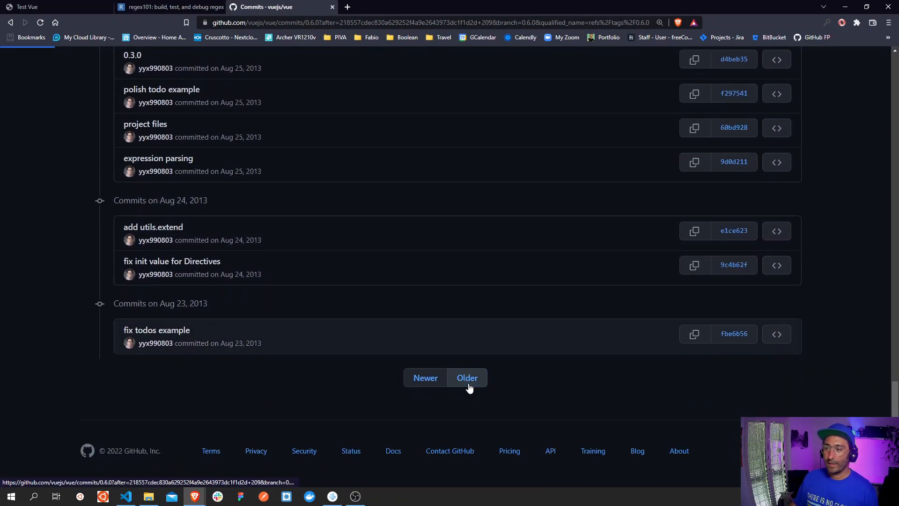
left_click(467, 378)
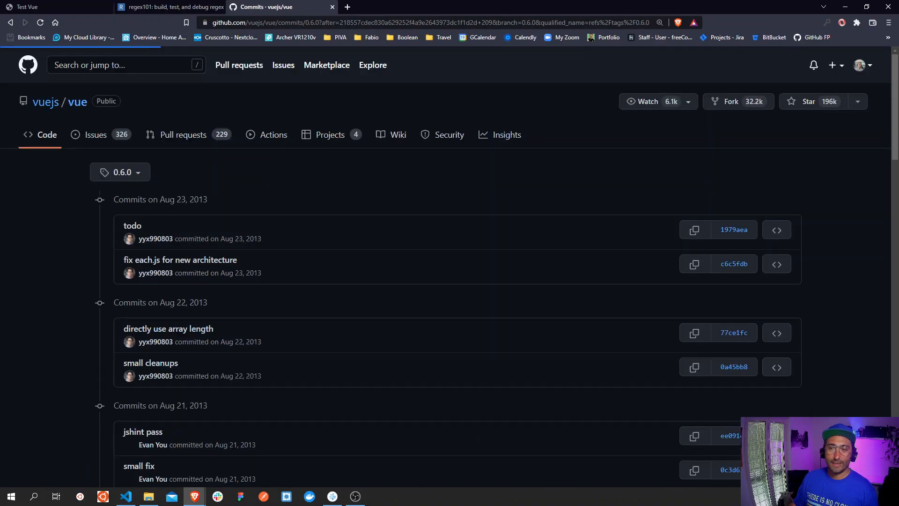
scroll("down", 3)
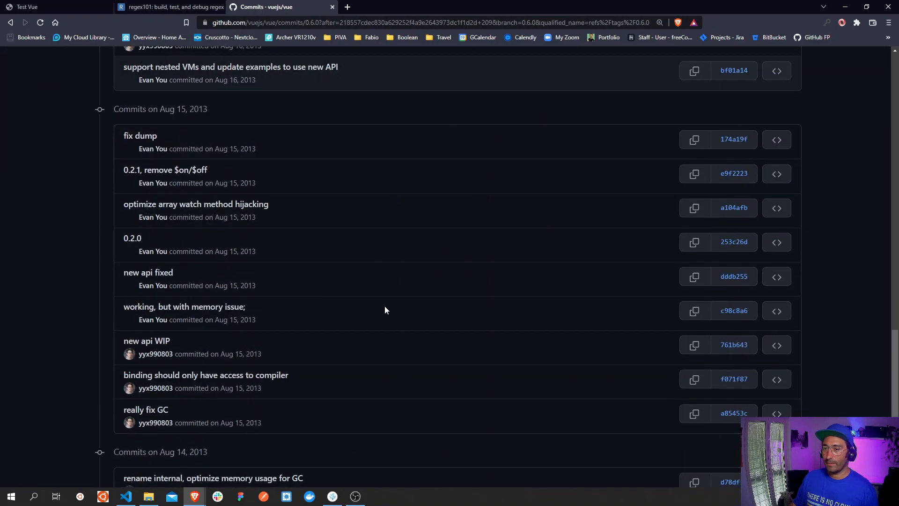
scroll("down", 3)
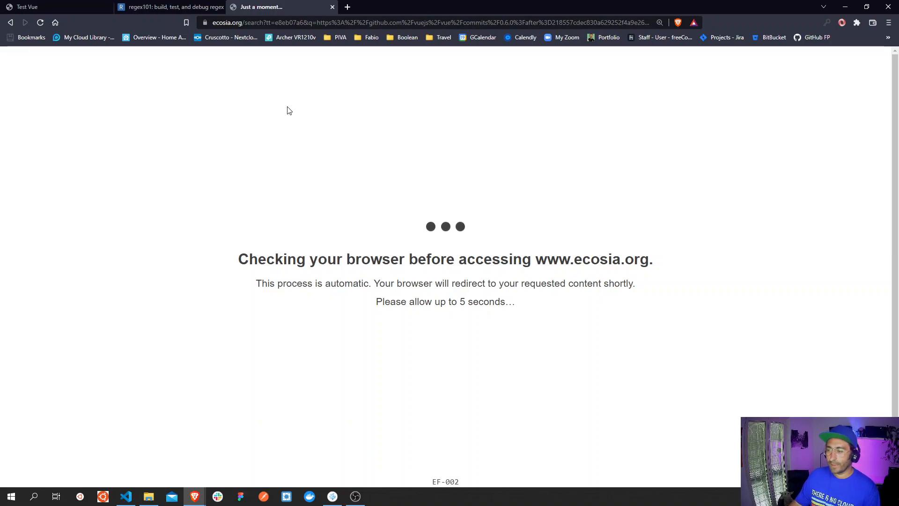
mouse_move(324, 175)
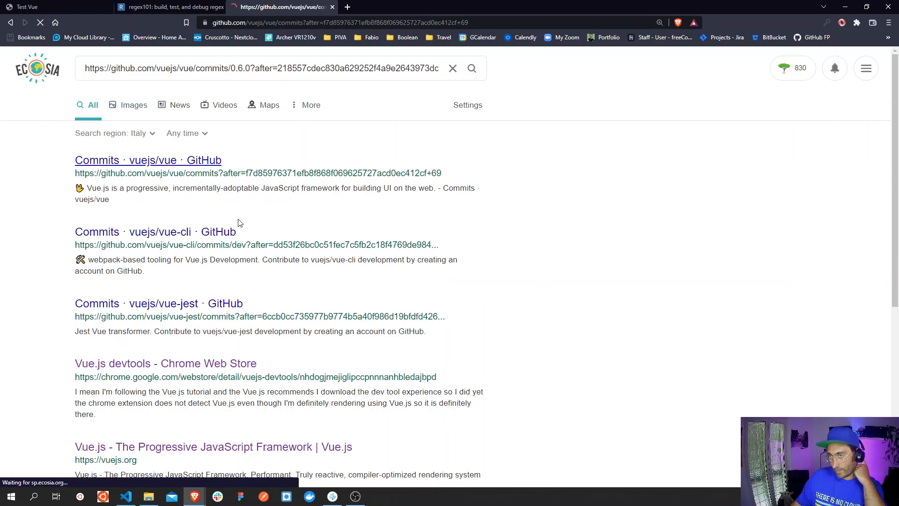
- Open the 'Commits · vuejs/vue · GitHub' result from the Ecosia search
left_click(148, 160)
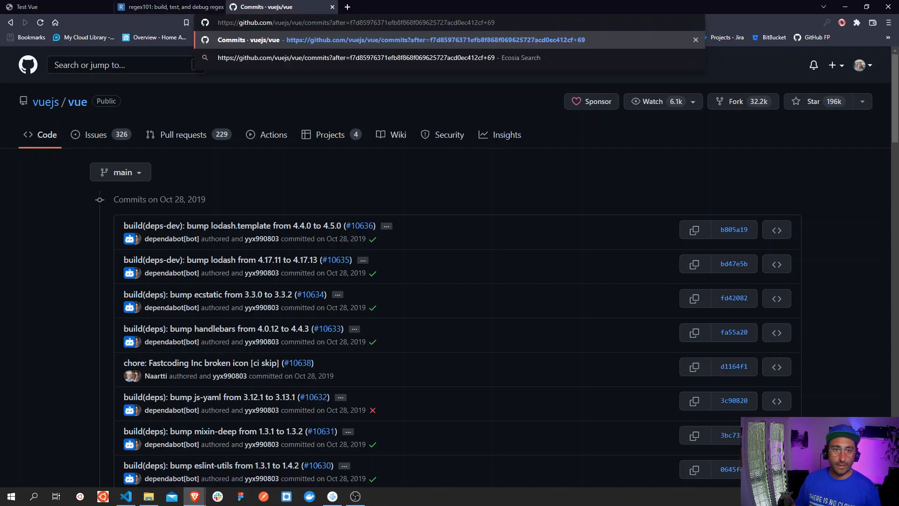
mouse_move(276, 150)
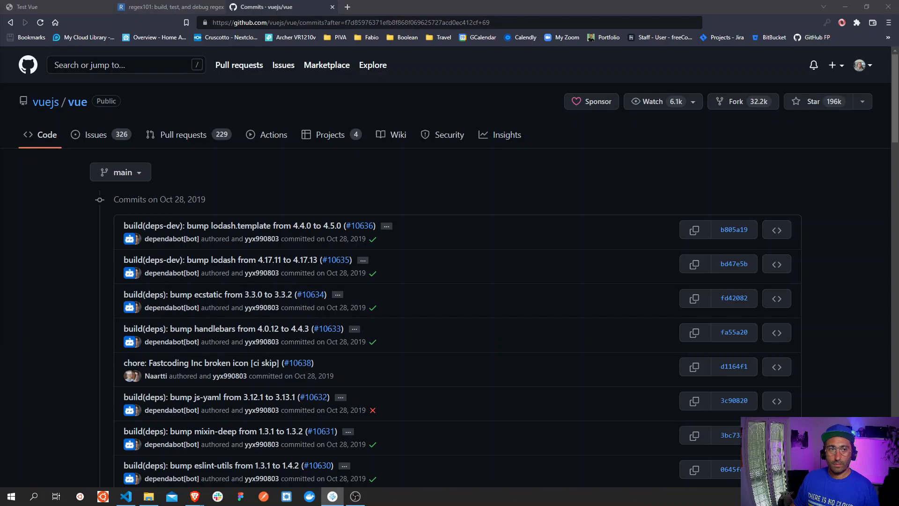
mouse_move(355, 13)
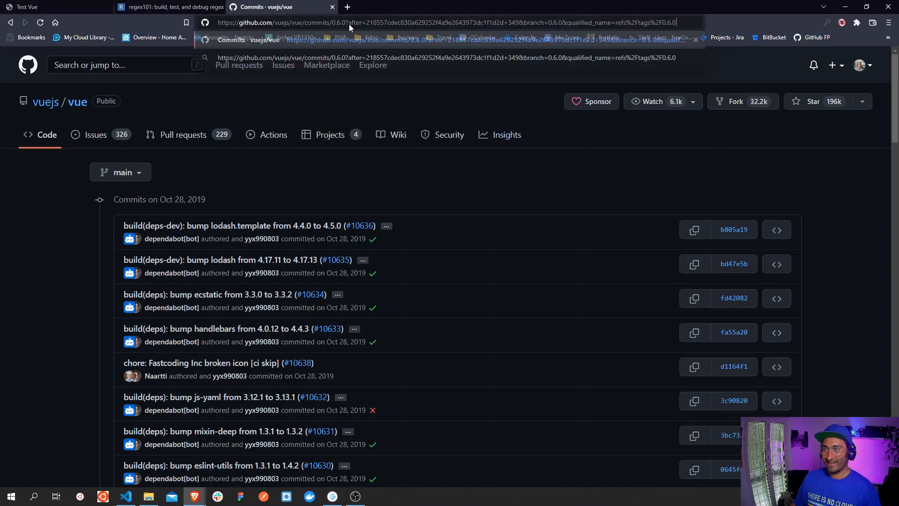
- Load the 0.6.0 commits URL with the after=…+349 offset to reach the oldest commits
key("Enter")
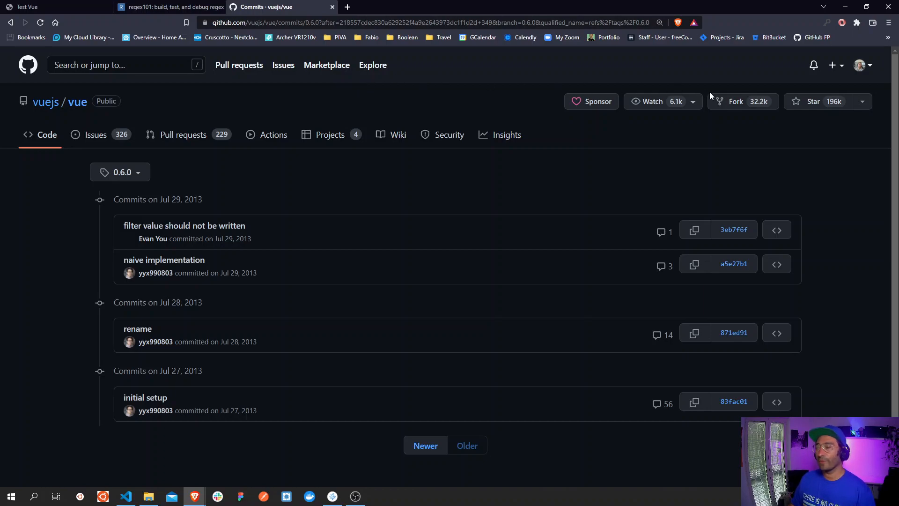
- Reach the 'initial setup' commit and browse the repository files at that point
left_click(776, 401)
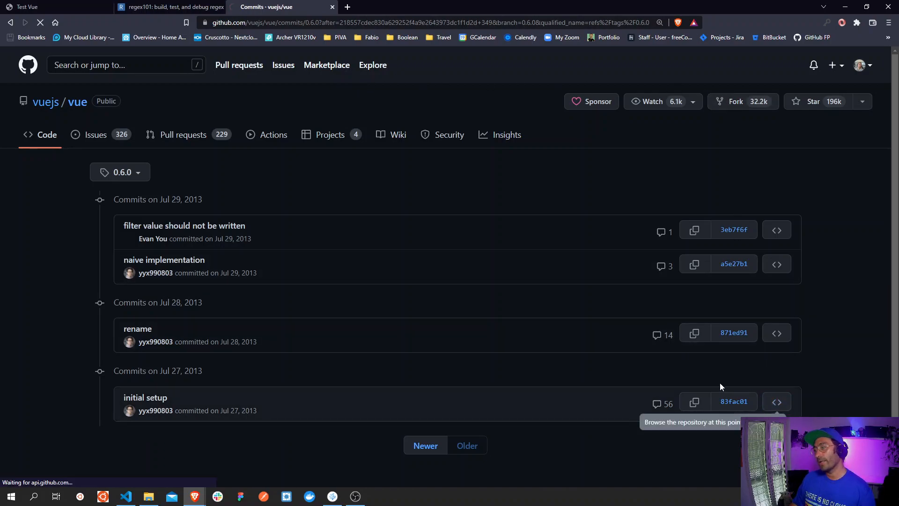
left_click(776, 401)
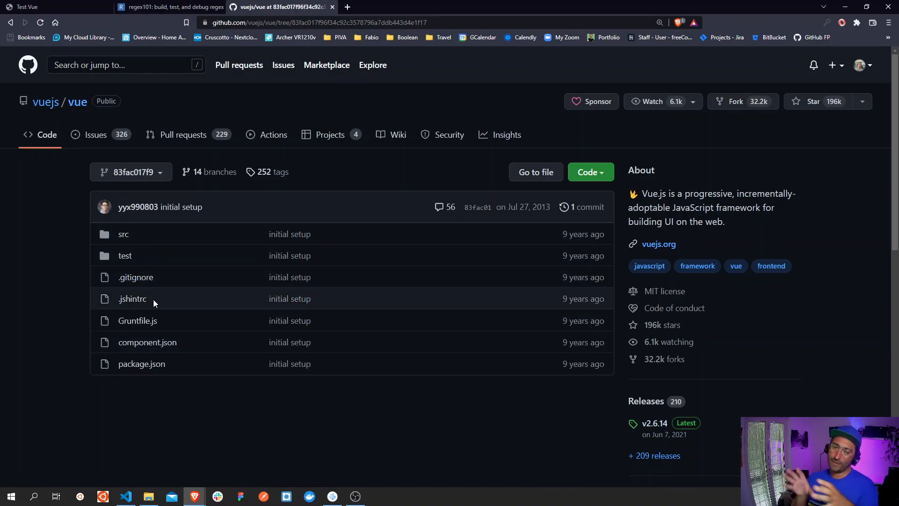
mouse_move(140, 277)
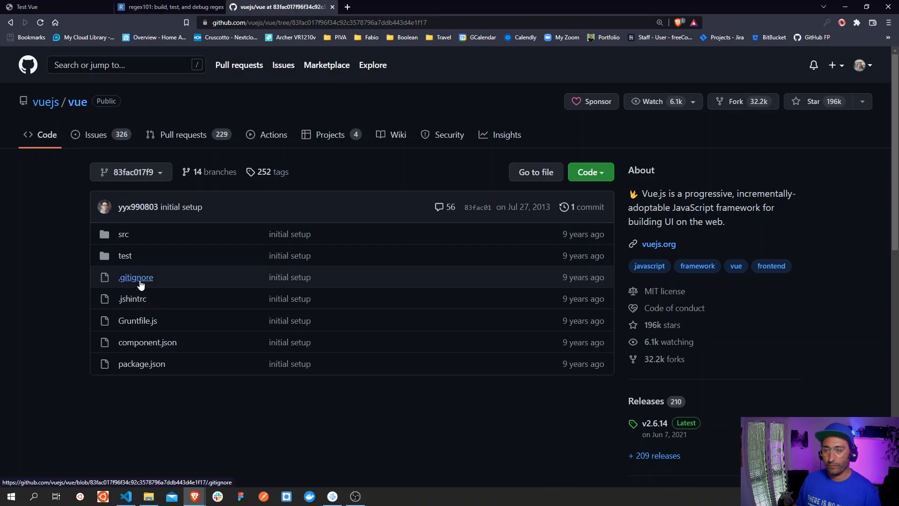
mouse_move(128, 260)
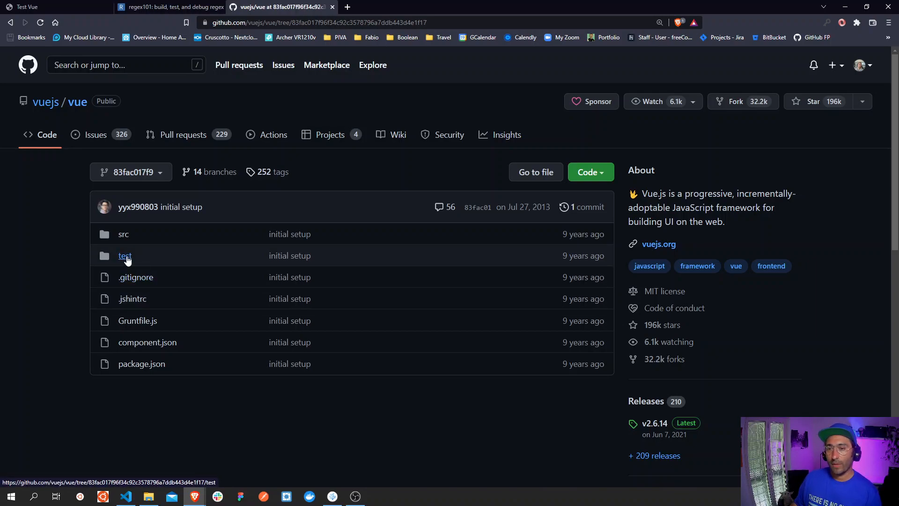
- Read test/test.js from the initial setup commit, then return to the test folder
left_click(125, 256)
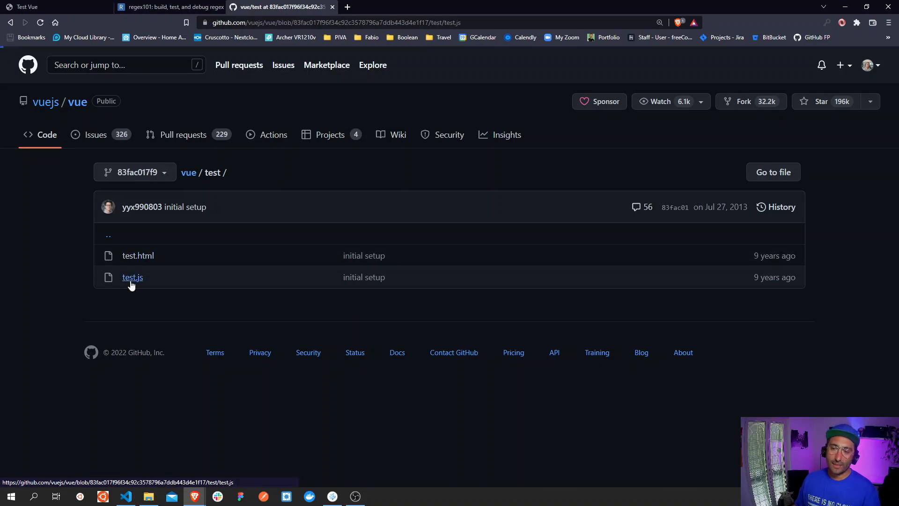
left_click(133, 277)
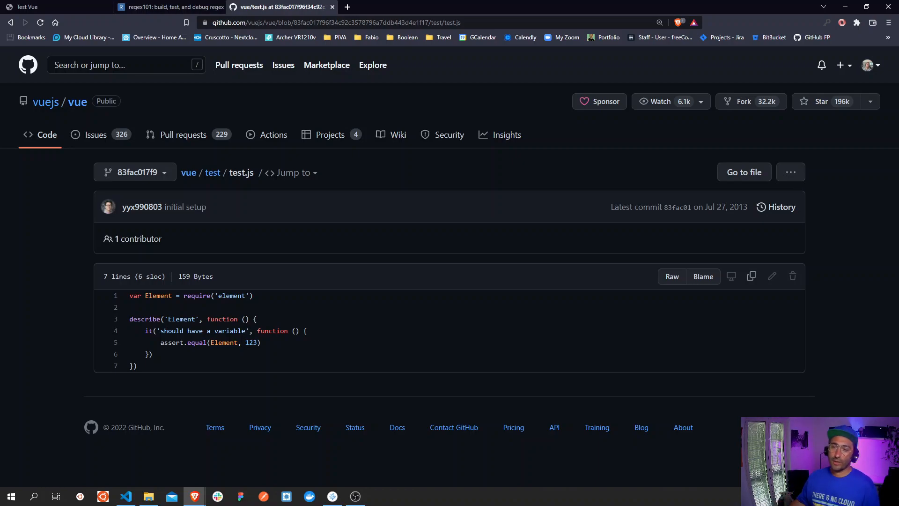
mouse_move(8, 268)
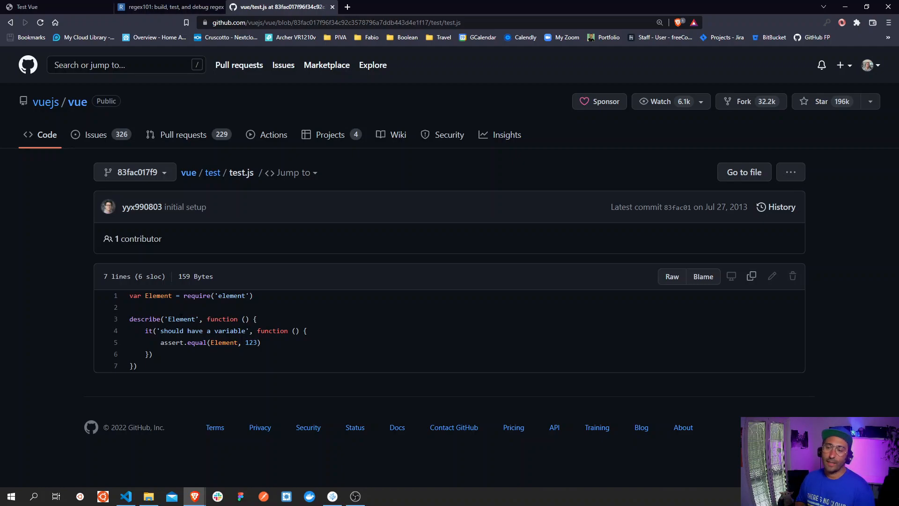
mouse_move(112, 217)
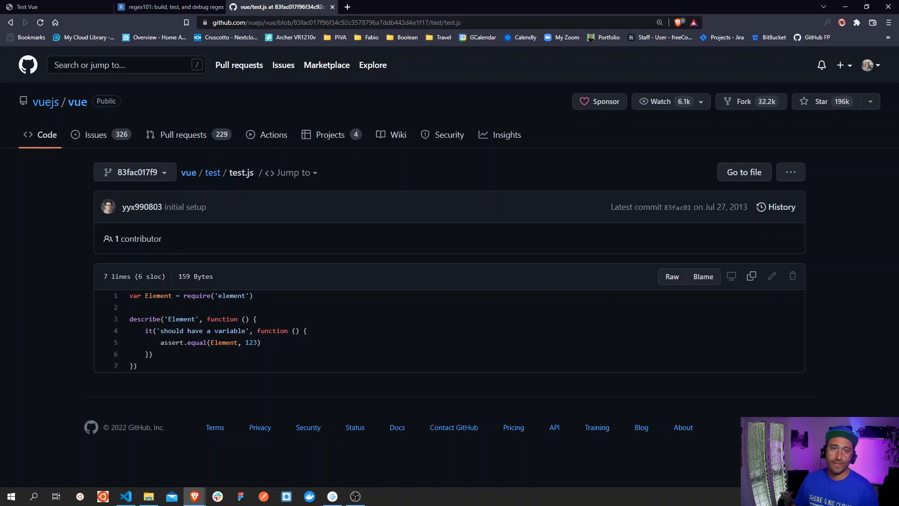
mouse_move(135, 232)
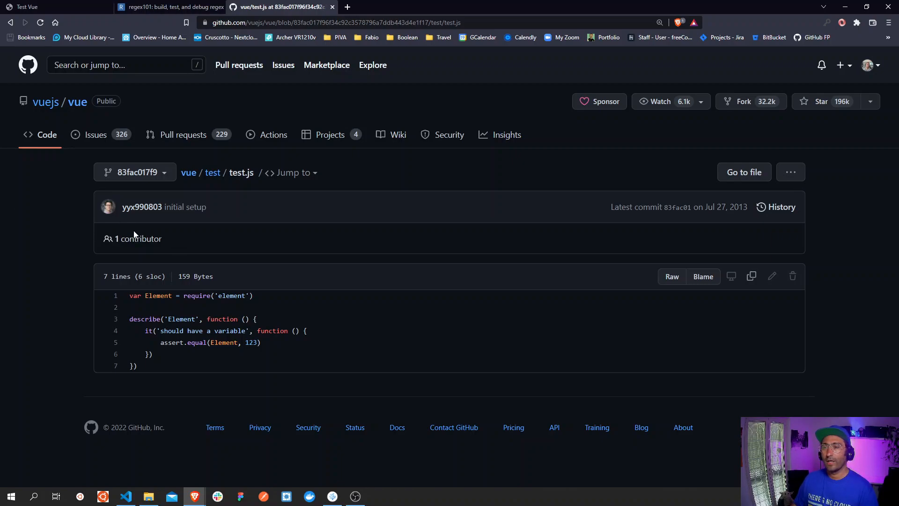
left_click(212, 172)
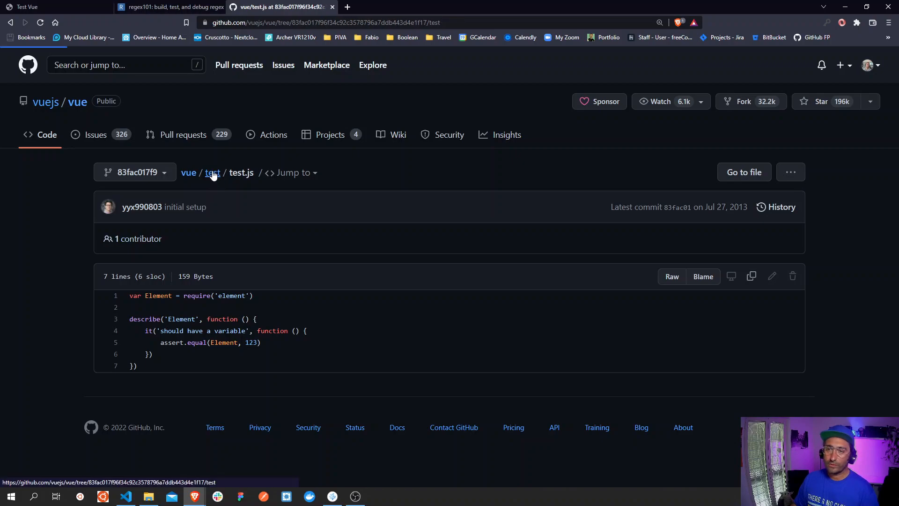
- Go back to the repository root, read src/main.js, then return to src
left_click(212, 173)
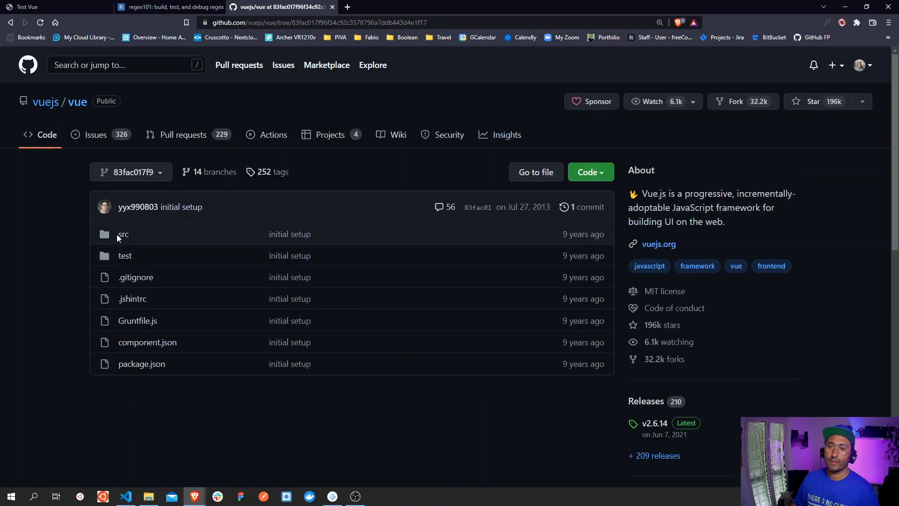
left_click(122, 234)
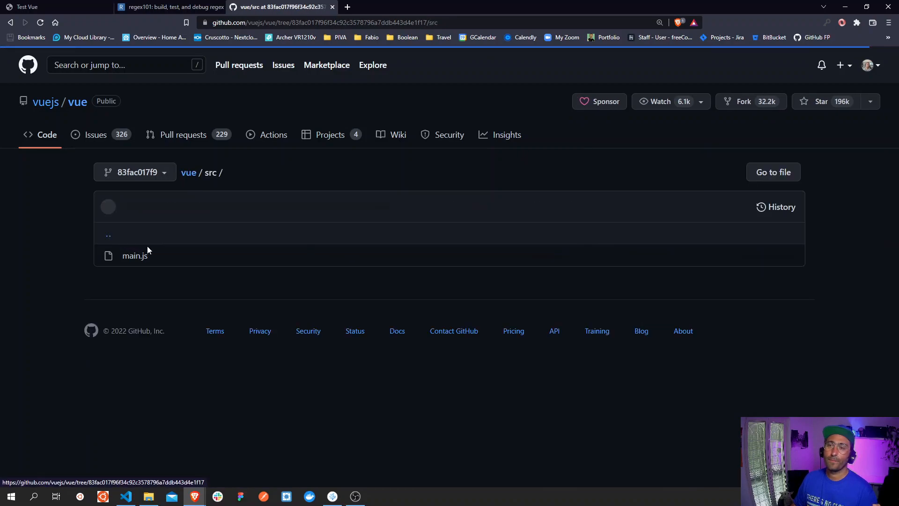
left_click(134, 256)
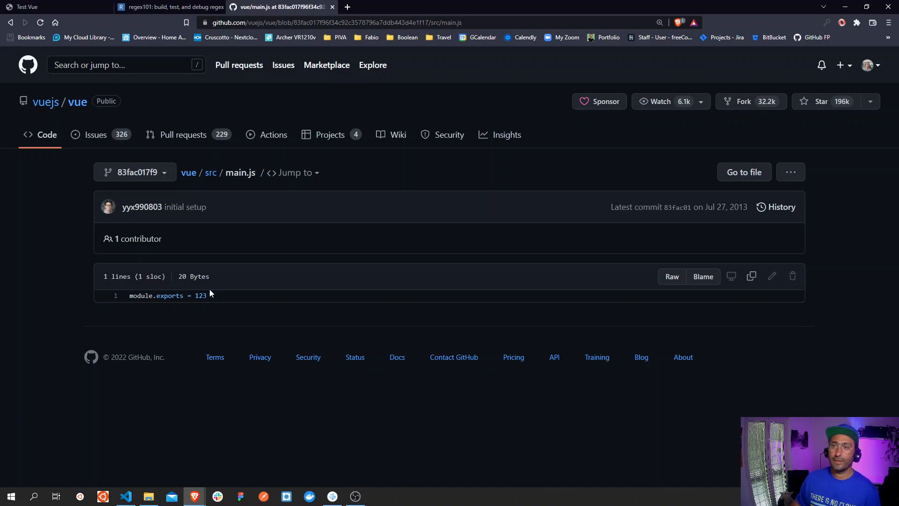
left_click(10, 24)
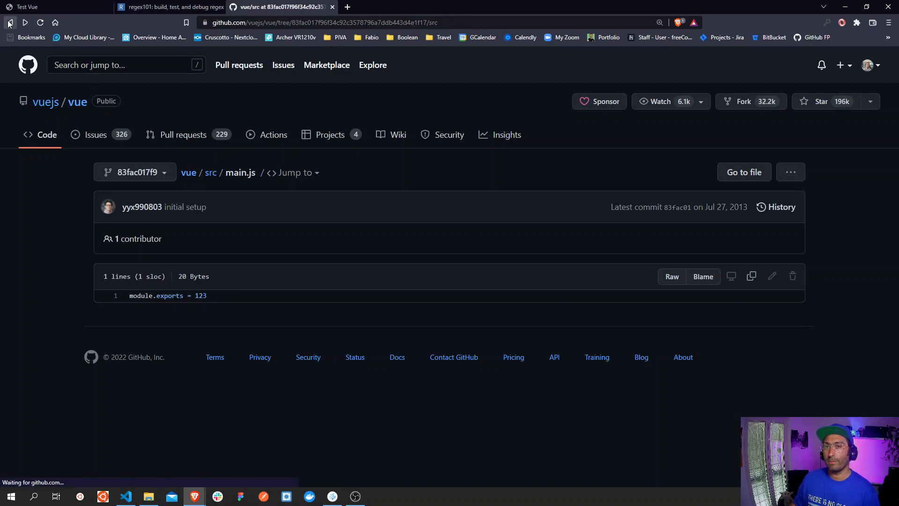
- Go back to the initial setup root file list and switch to early-vue-core in VS Code
left_click(8, 22)
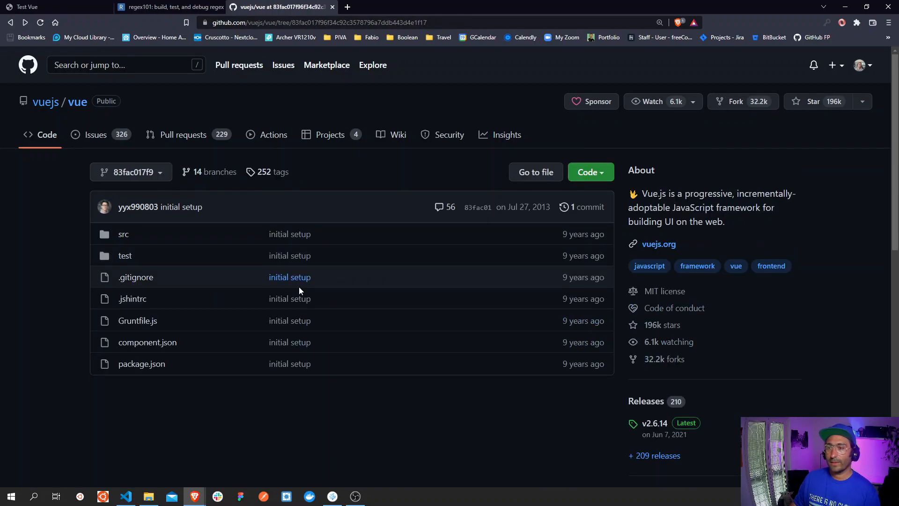
left_click(124, 256)
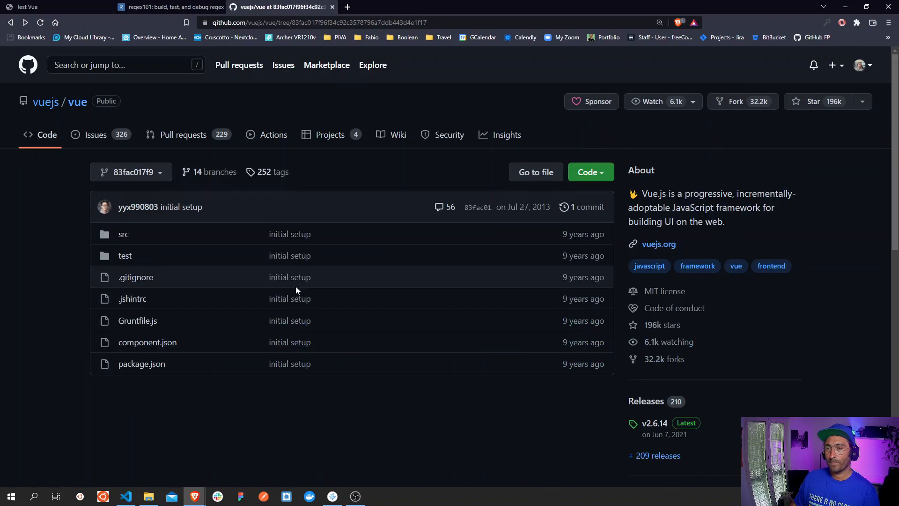
left_click(588, 207)
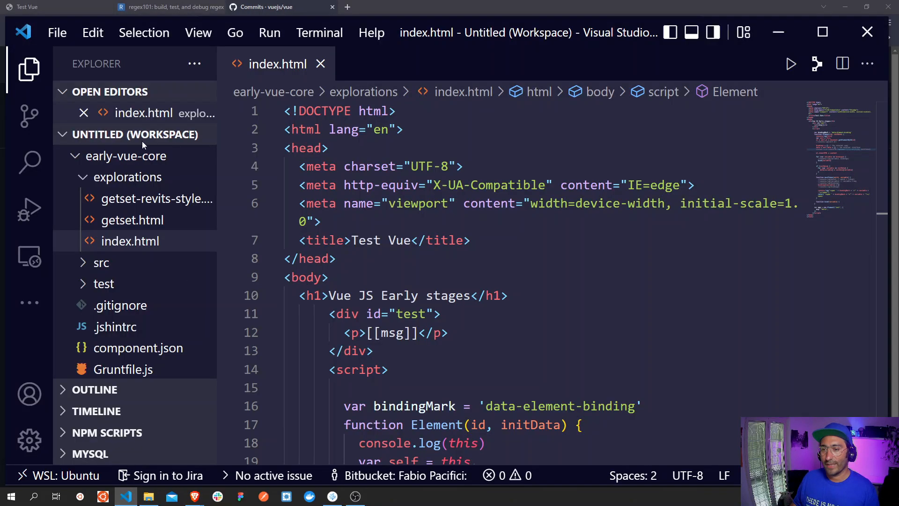
- Open explorations/getset-revits-style.html and fold its <script> block on line 15
left_click(156, 198)
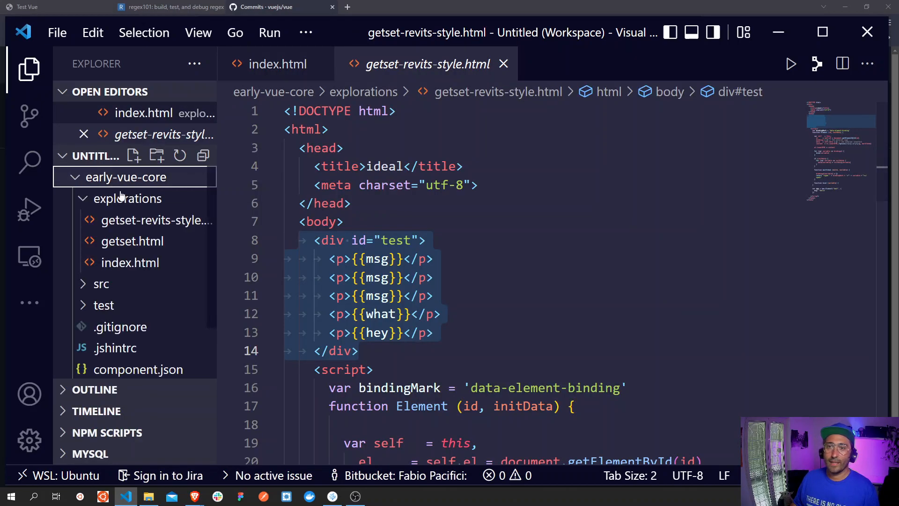
left_click(127, 198)
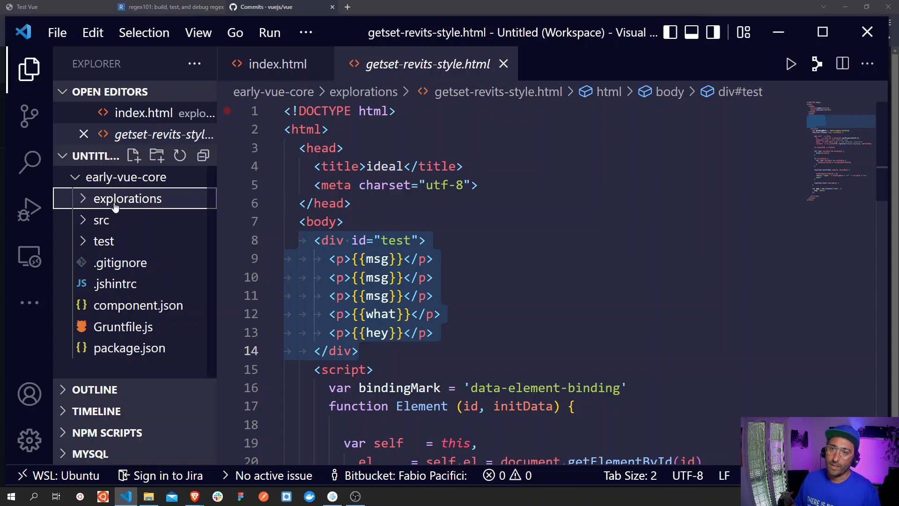
left_click(128, 199)
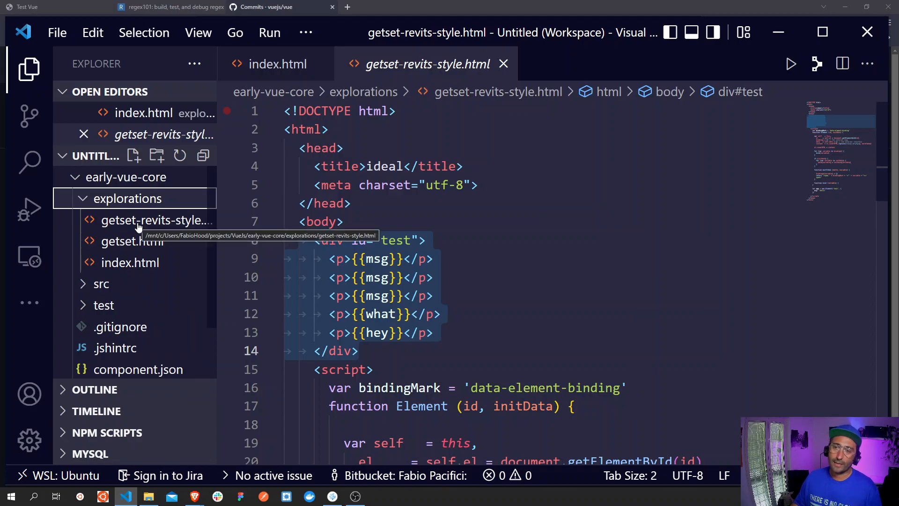
mouse_move(145, 228)
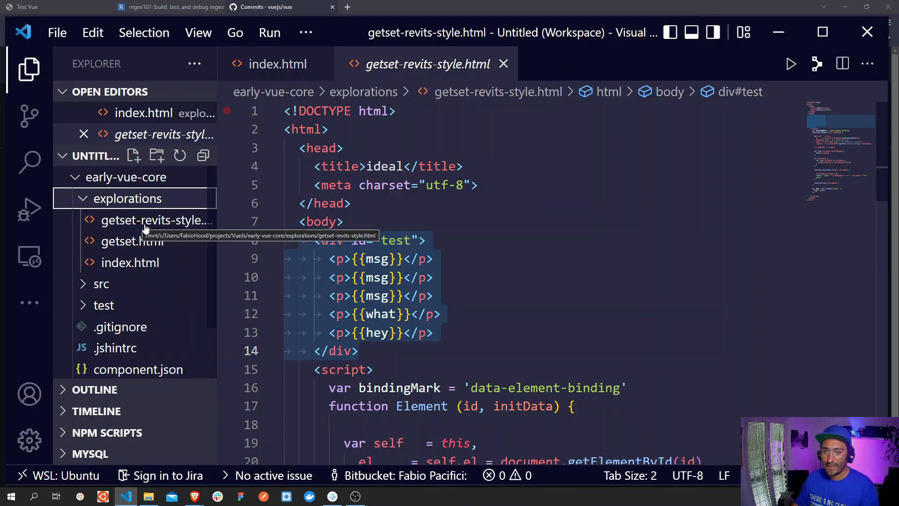
mouse_move(147, 241)
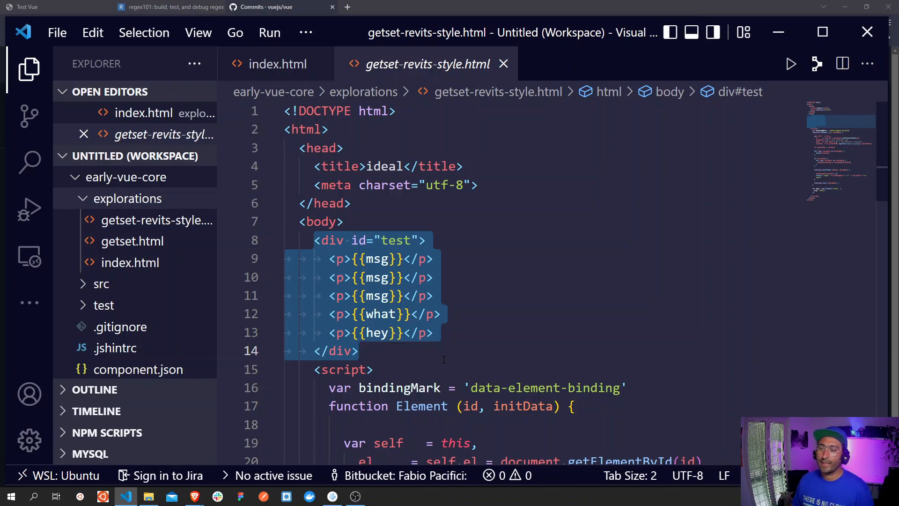
left_click(274, 369)
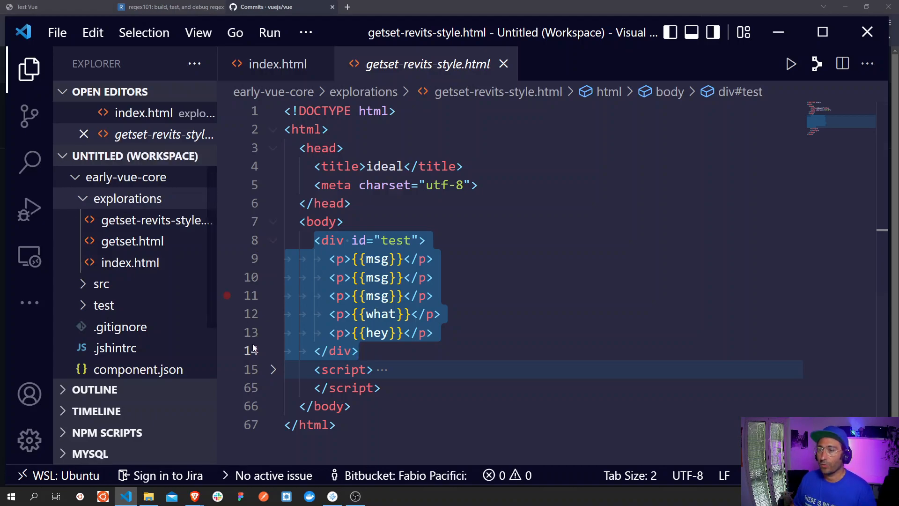
- Unfold the script and fold function Element, leaving new Element('test') with msg 'hello'
left_click(273, 369)
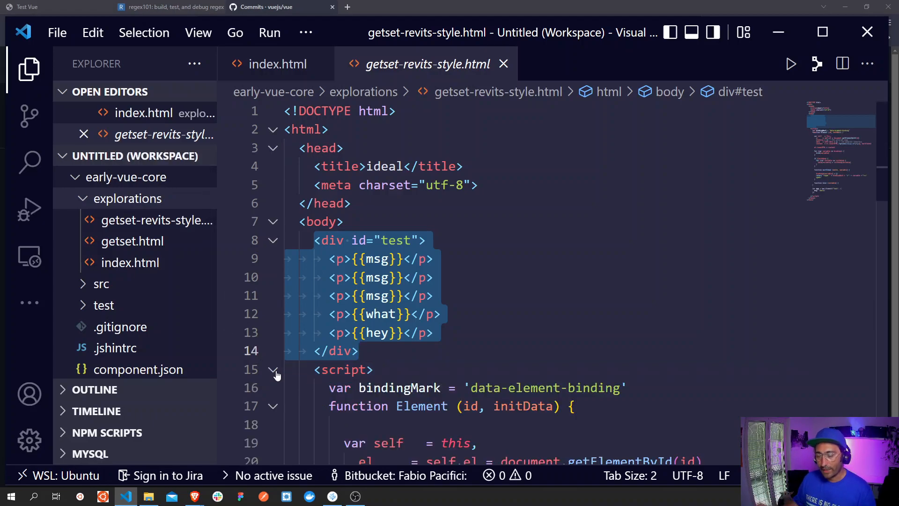
scroll("down", 3)
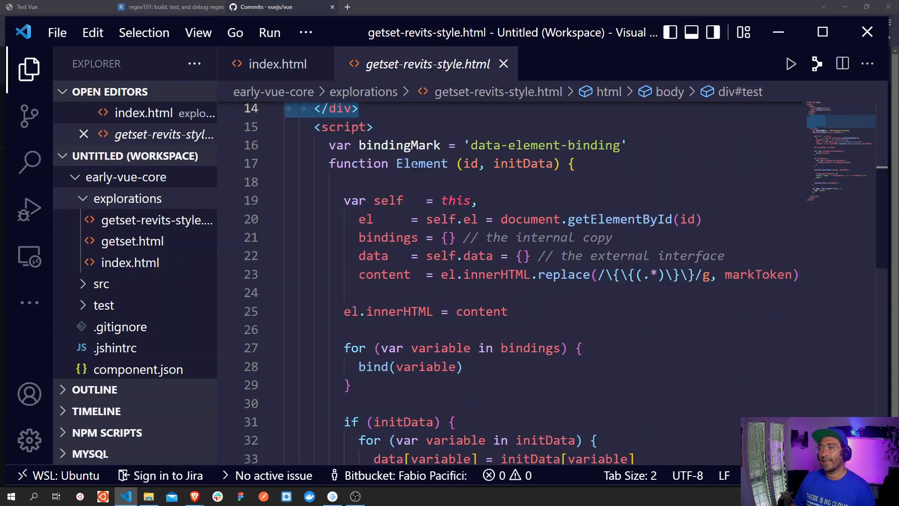
mouse_move(422, 163)
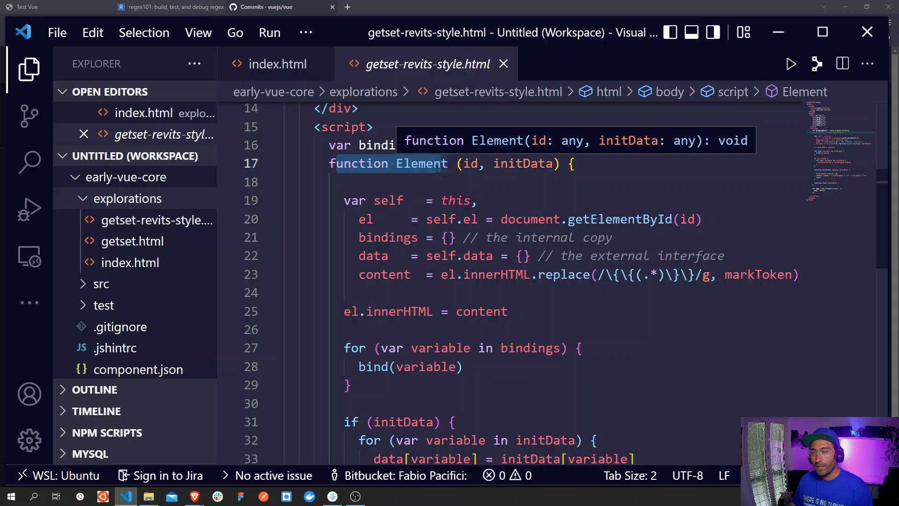
left_click(274, 164)
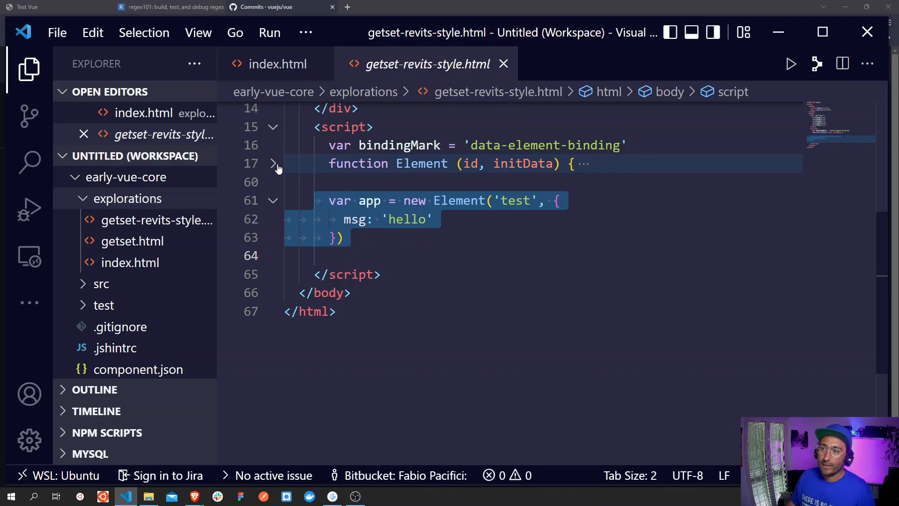
- Unfold Element again and close the getset-revits-style.html tab, leaving index.html open
left_click(274, 163)
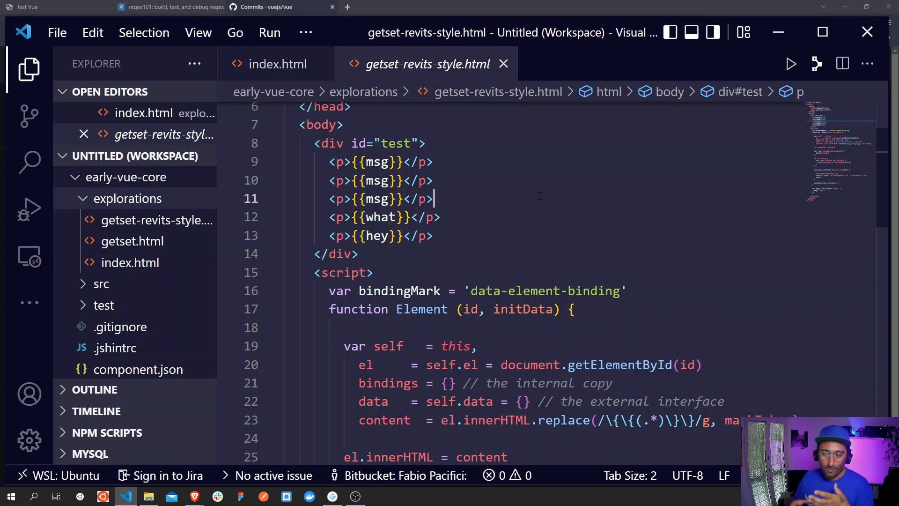
mouse_move(532, 189)
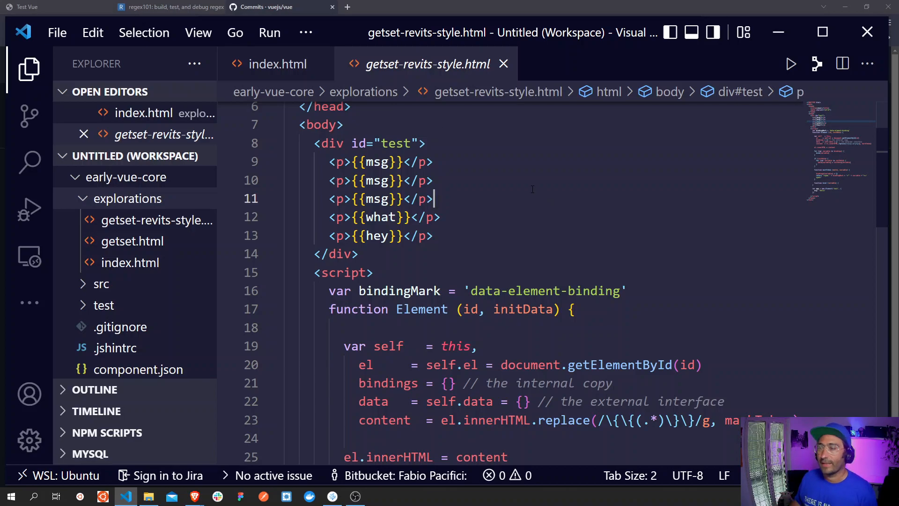
left_click(278, 64)
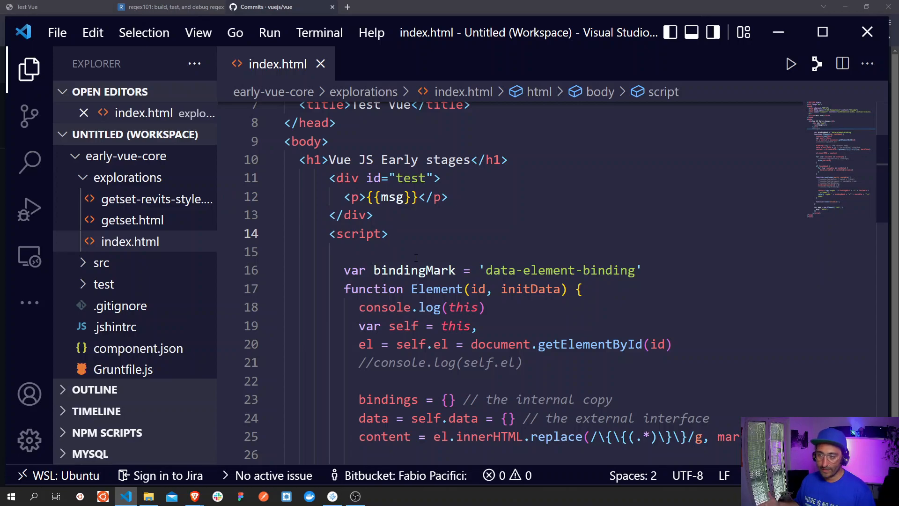
- Scroll through the Element function and highlight a line of its script
scroll("down", 3)
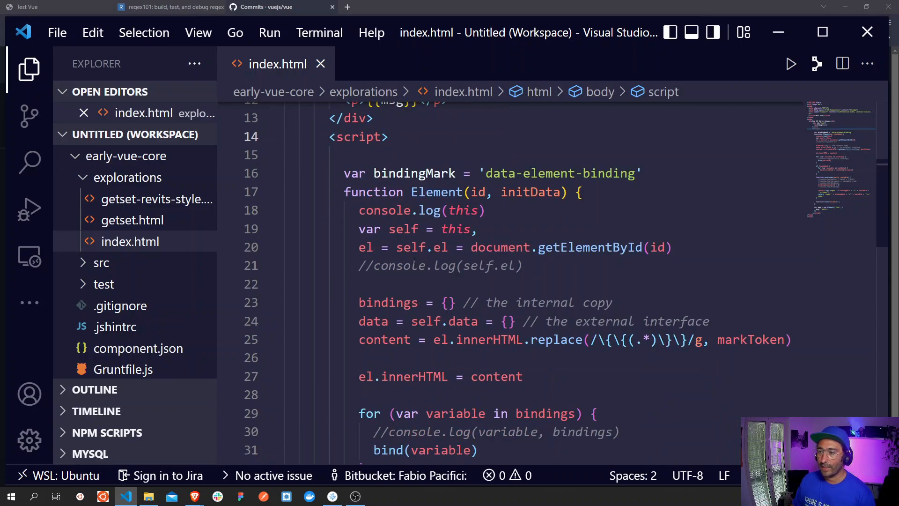
triple_click(489, 173)
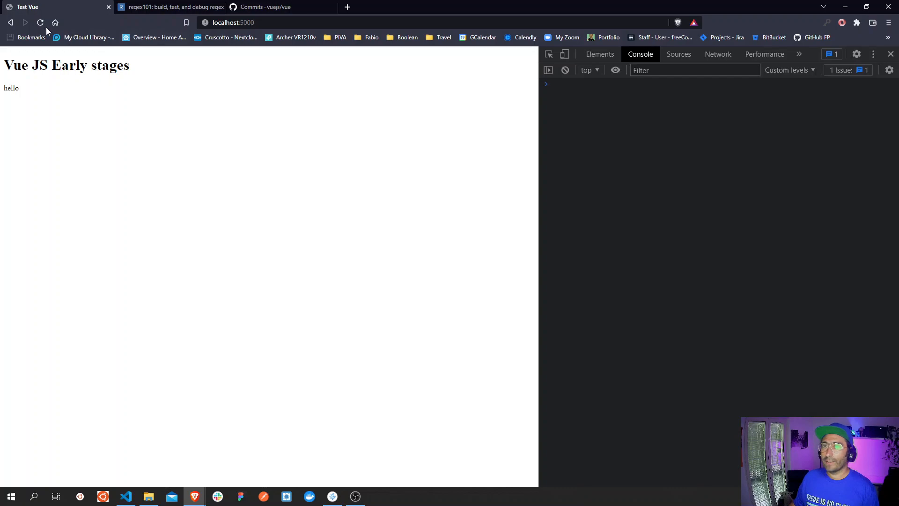
- Reload the Test Vue page, expand the logged Element {} object, and return to VS Code
left_click(41, 23)
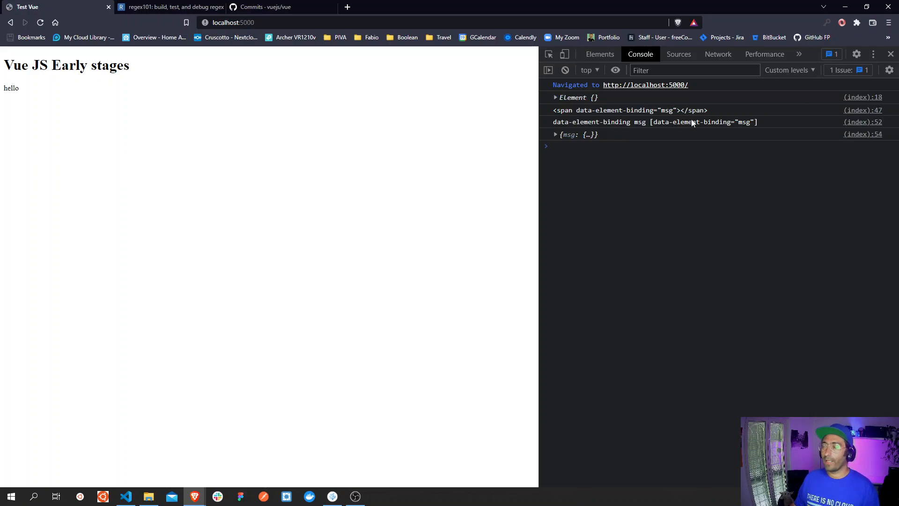
left_click(556, 97)
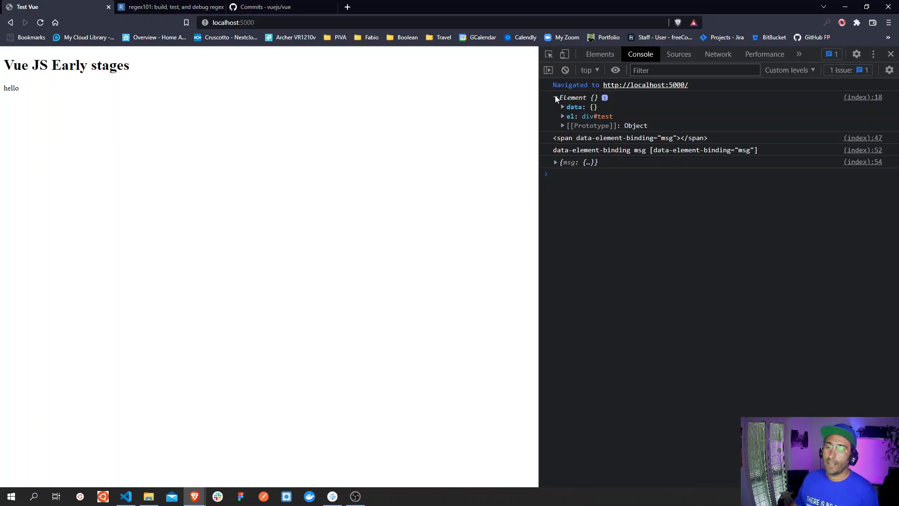
left_click(555, 97)
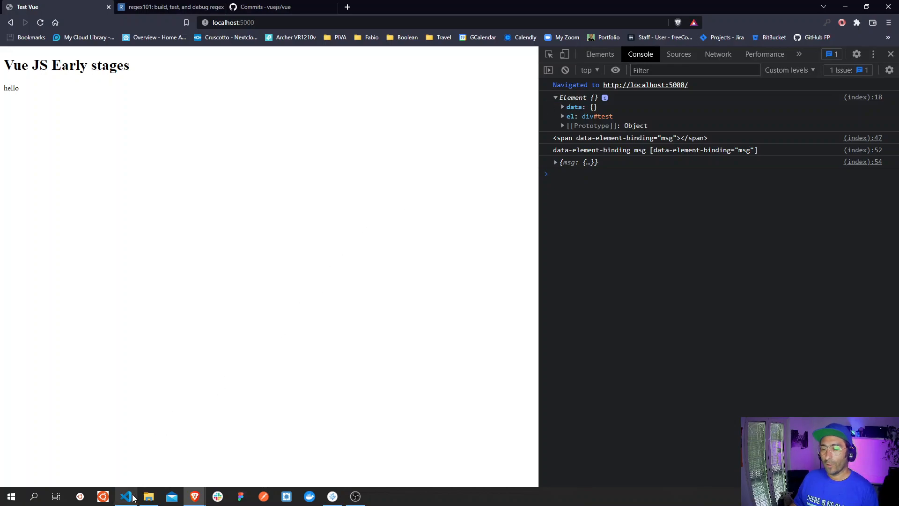
left_click(126, 496)
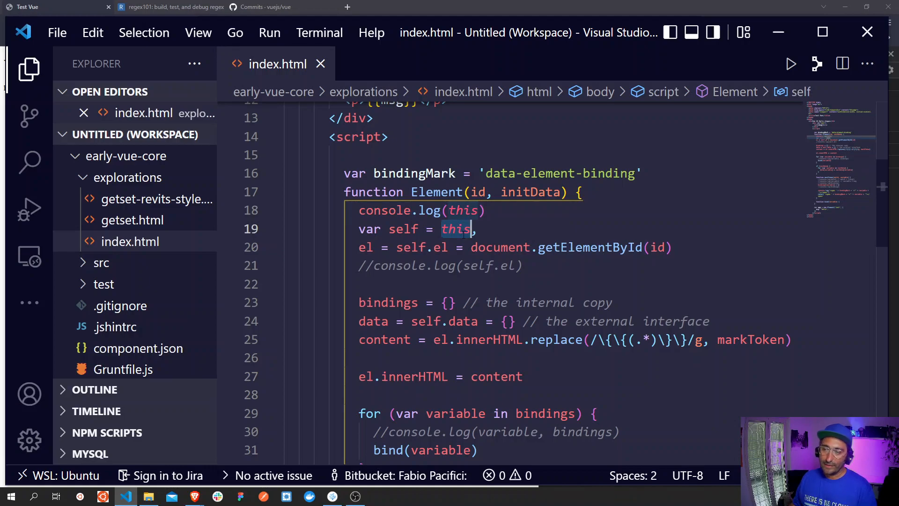
mouse_move(403, 229)
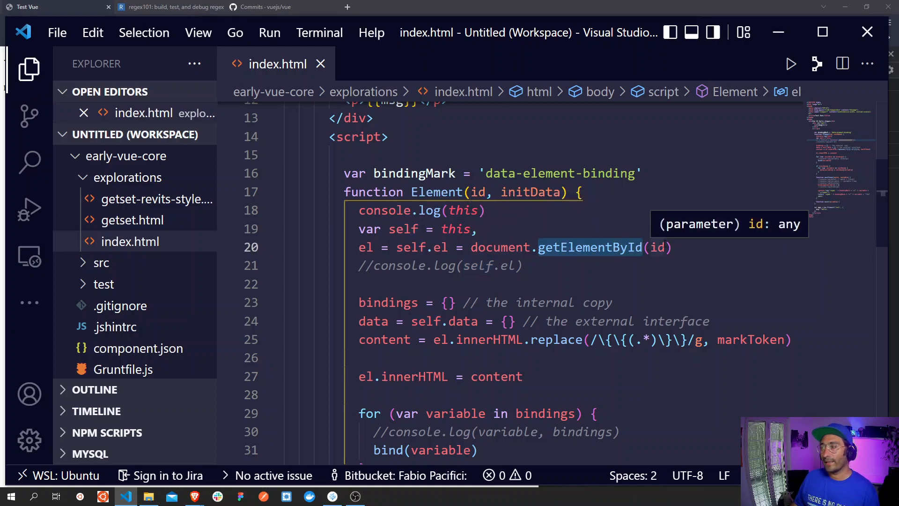
scroll("down", 3)
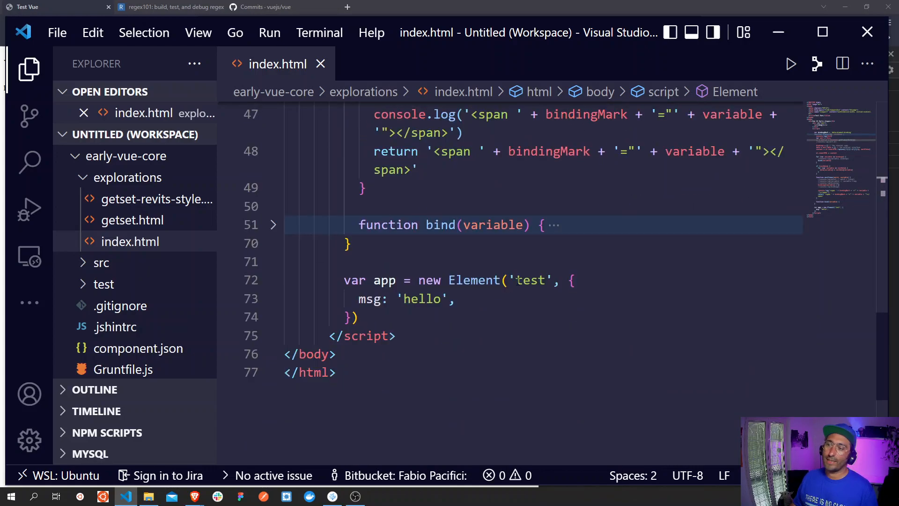
double_click(530, 280)
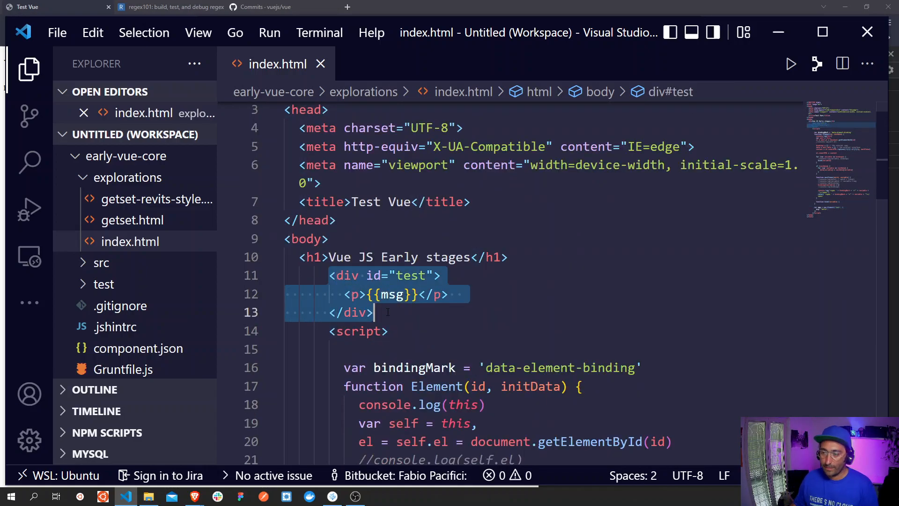
scroll("down", 3)
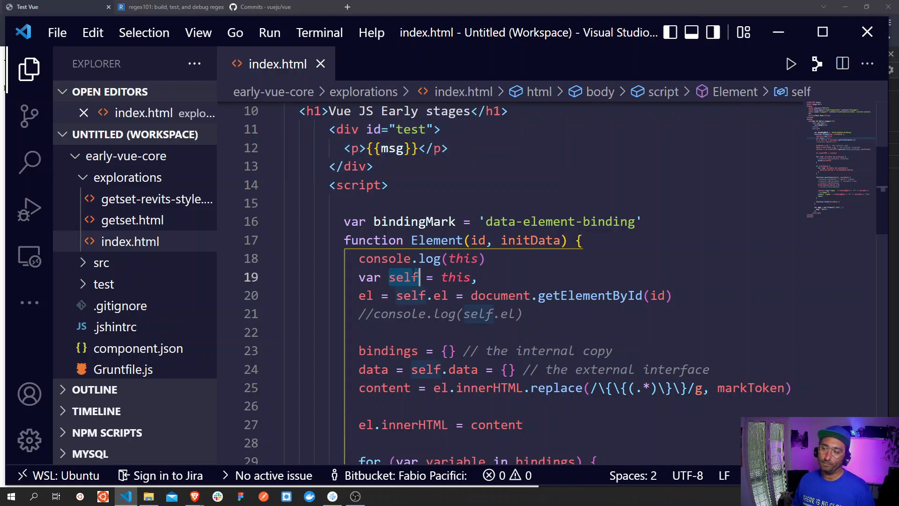
mouse_move(403, 278)
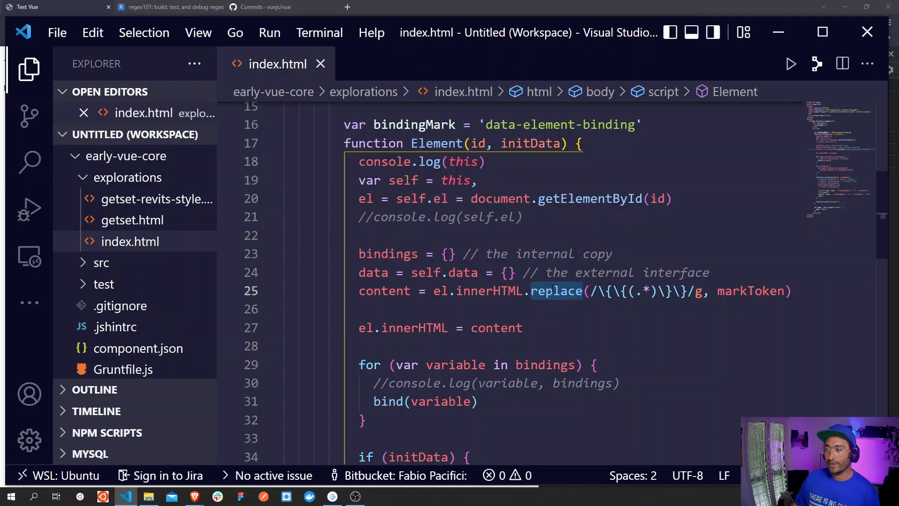
mouse_move(556, 291)
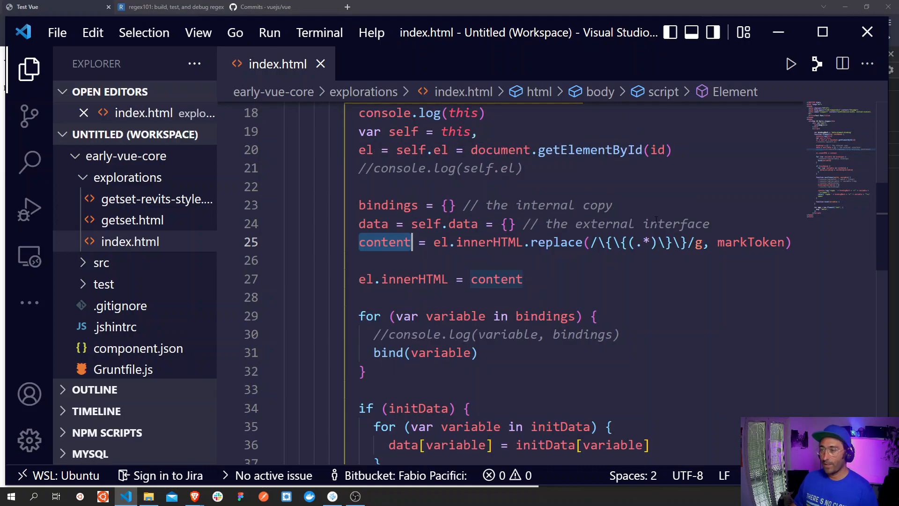
mouse_move(751, 243)
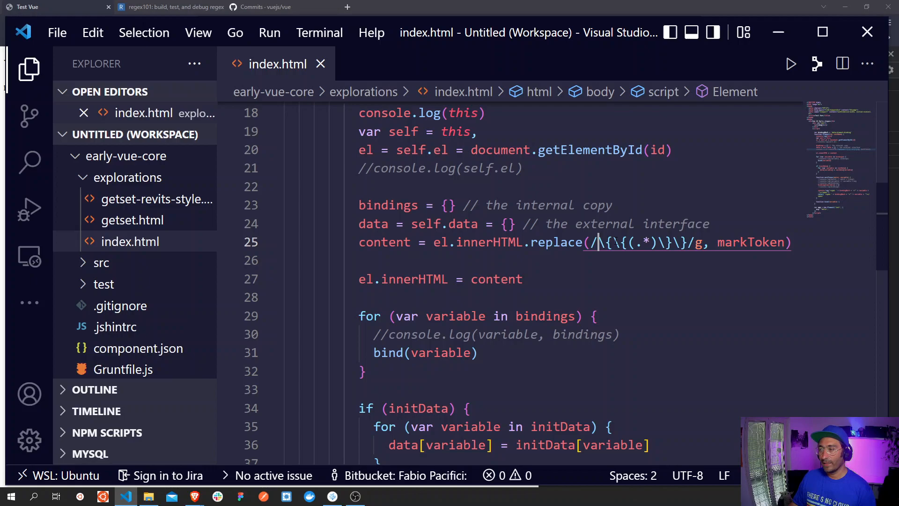
- Select the {{(.*)}} regex in el.innerHTML.replace and view it on regex101
left_click_drag(587, 242, 688, 242)
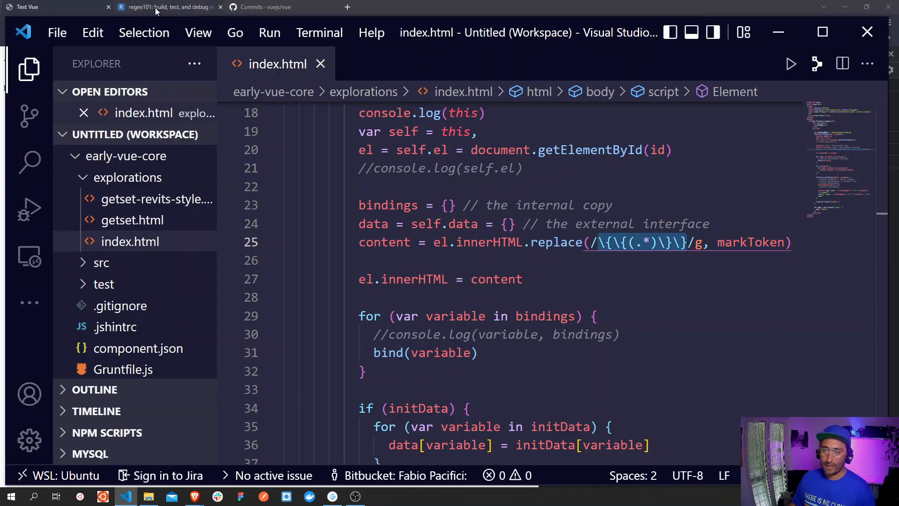
left_click(159, 8)
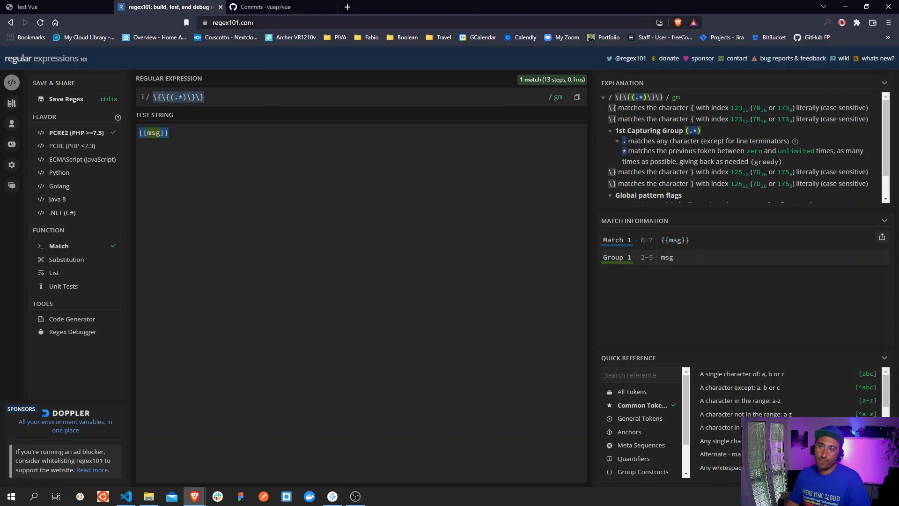
mouse_move(189, 97)
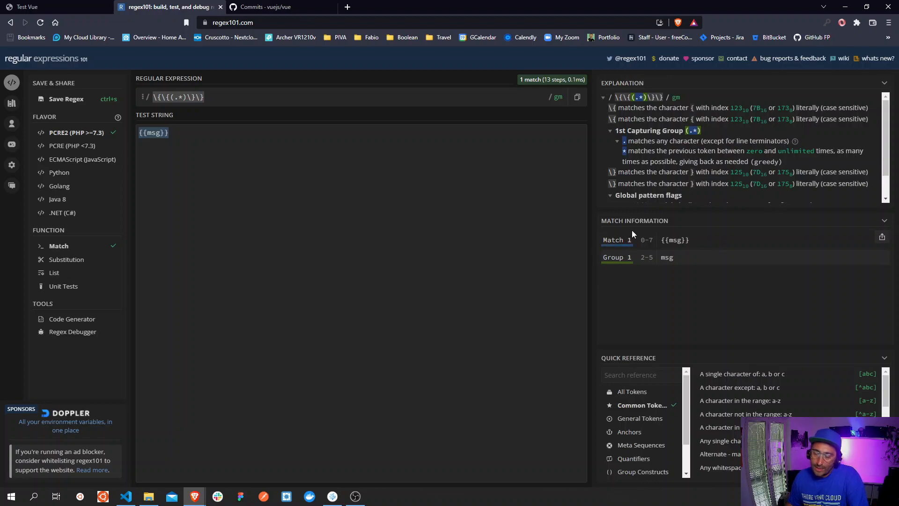
mouse_move(730, 244)
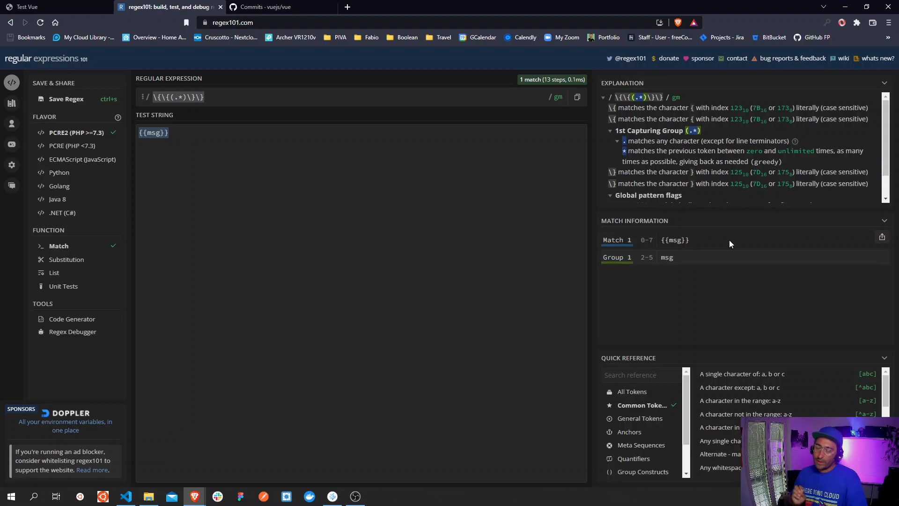
mouse_move(705, 250)
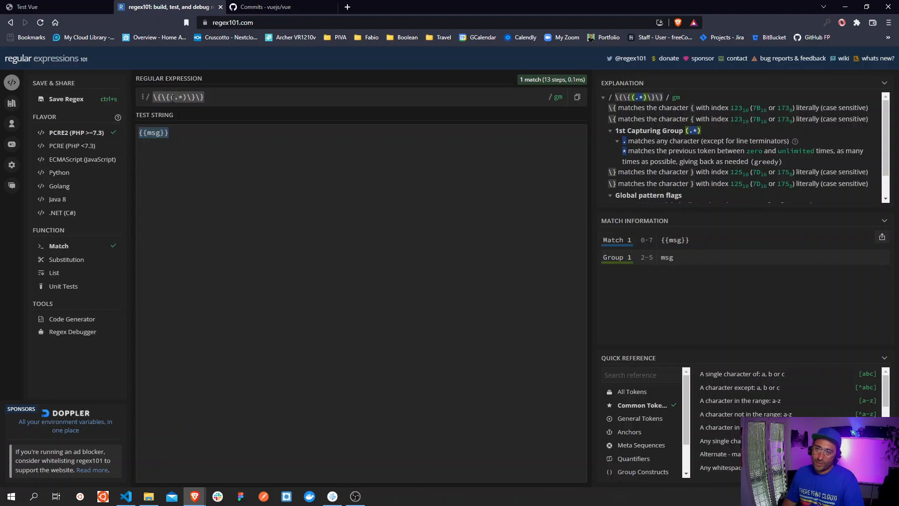
mouse_move(173, 98)
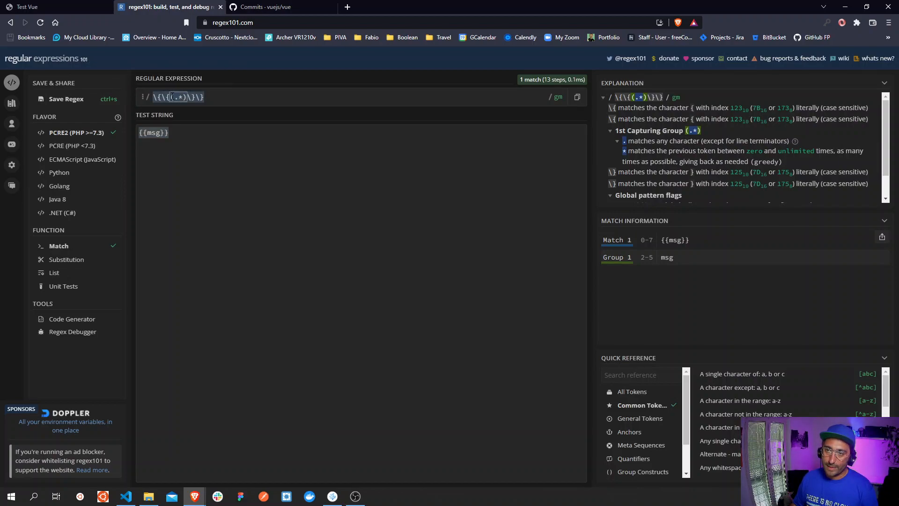
mouse_move(176, 97)
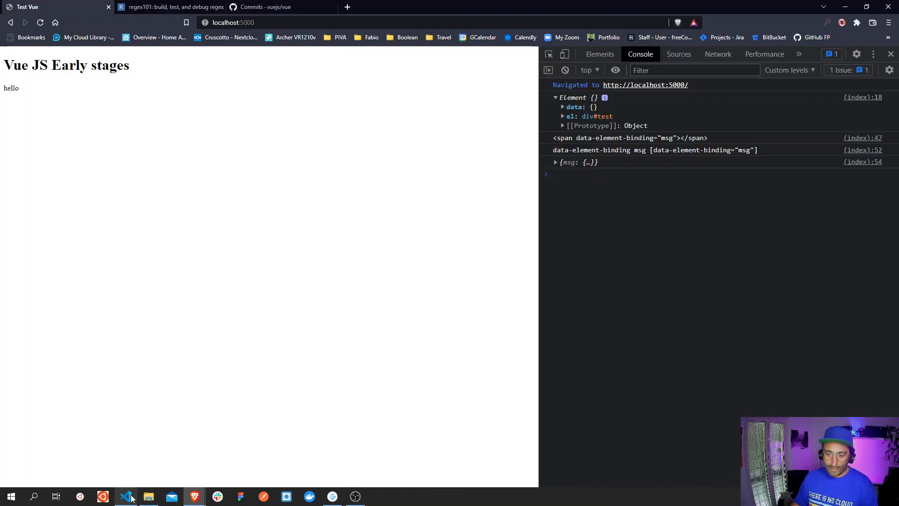
left_click(125, 496)
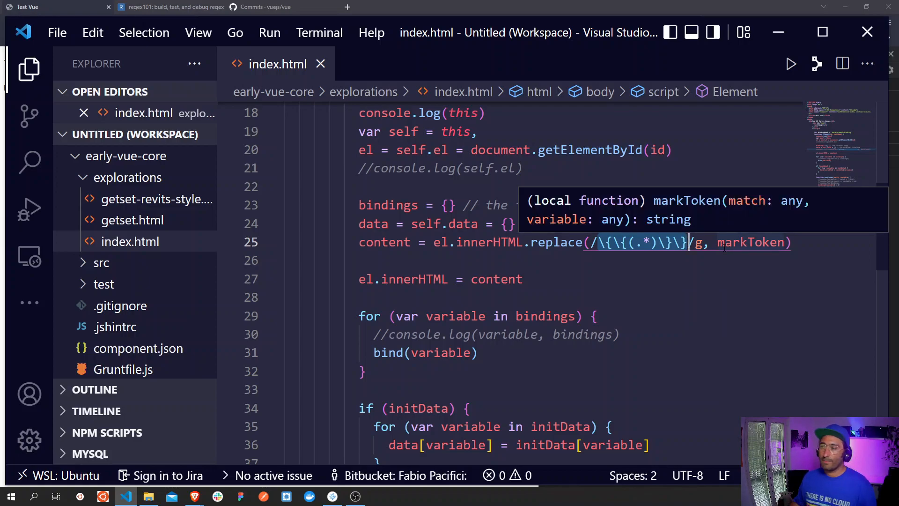
scroll("down", 3)
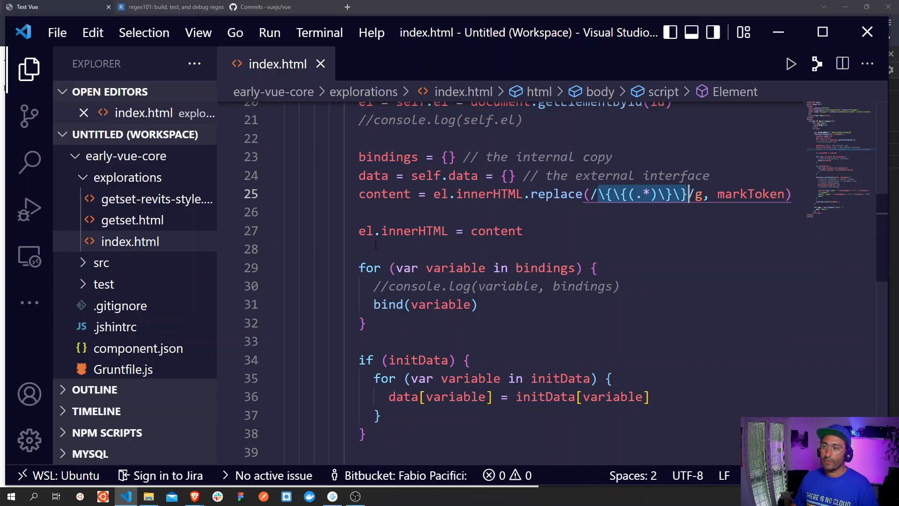
scroll("down", 3)
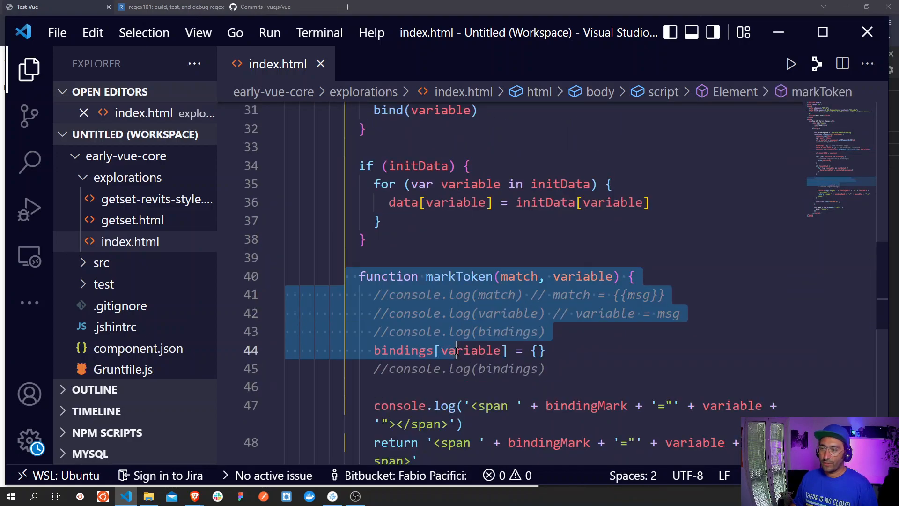
mouse_move(452, 350)
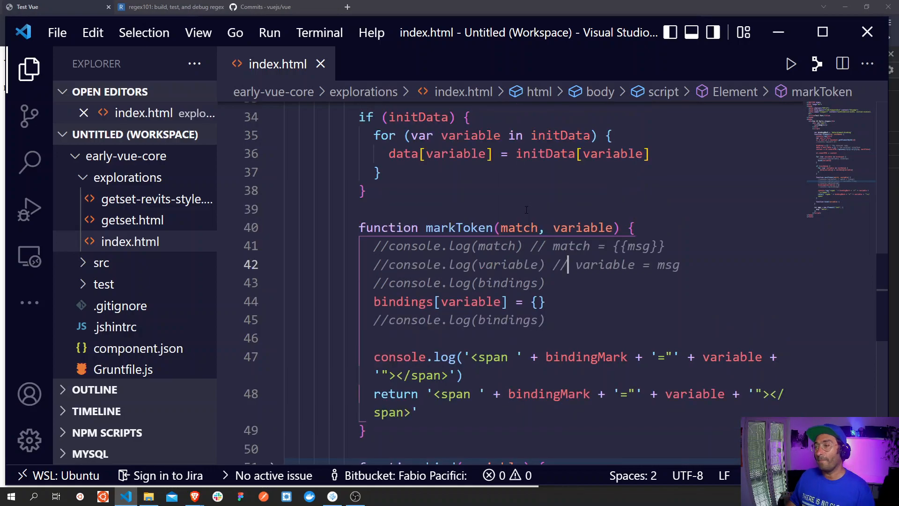
mouse_move(520, 227)
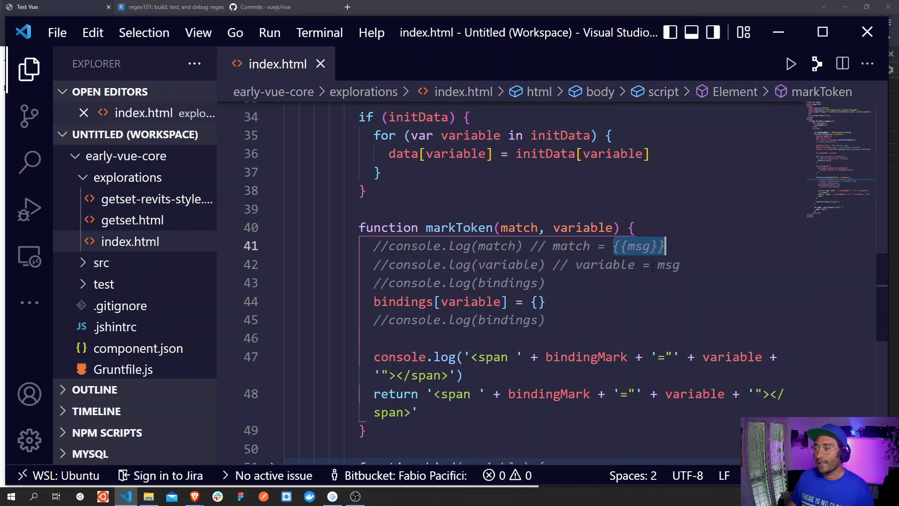
double_click(668, 265)
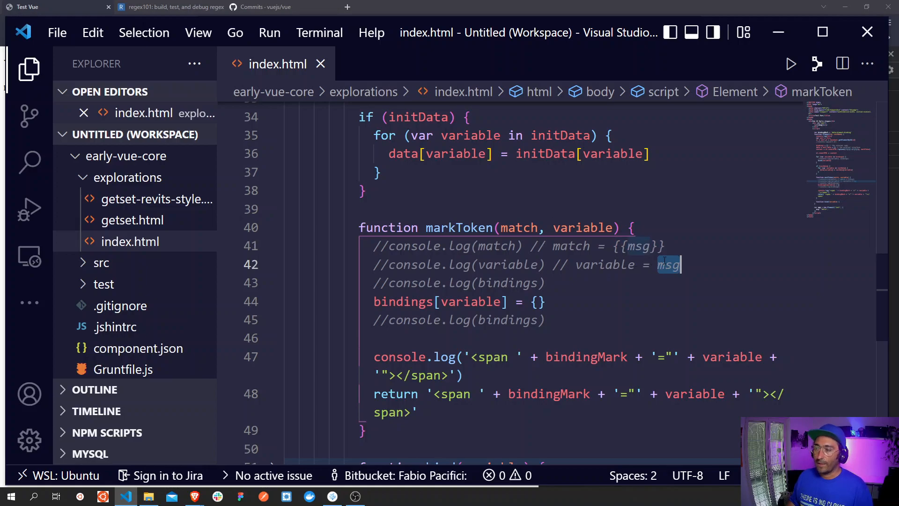
mouse_move(519, 228)
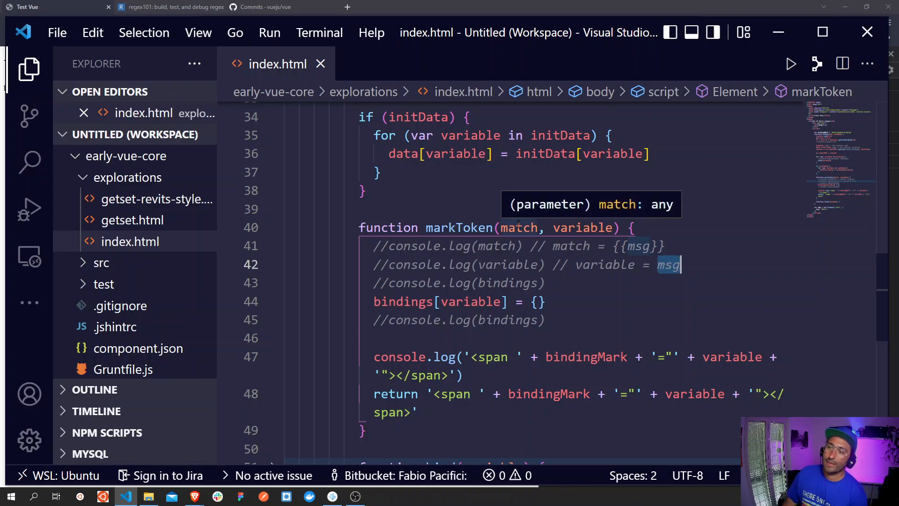
mouse_move(520, 227)
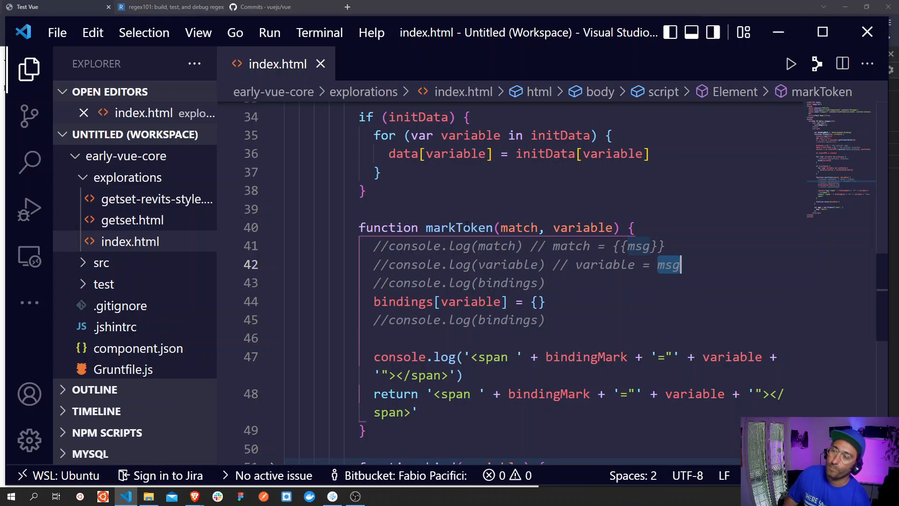
mouse_move(459, 227)
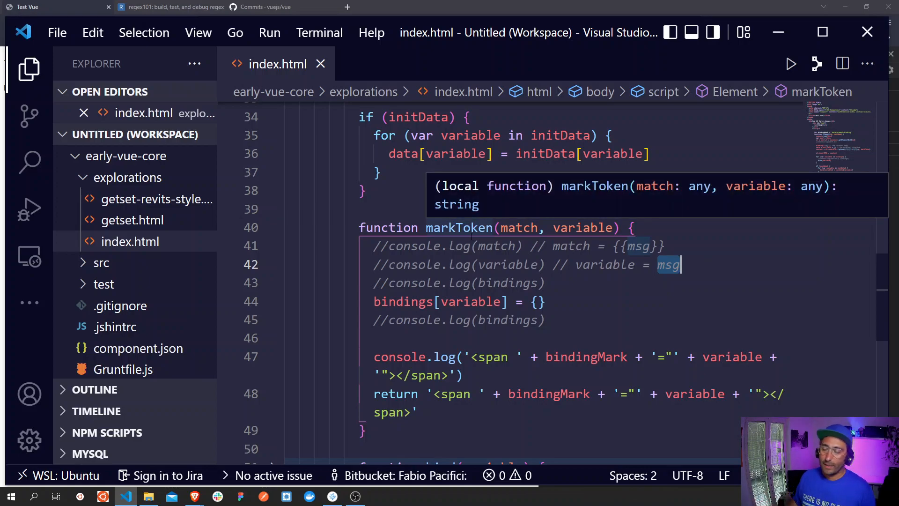
mouse_move(519, 245)
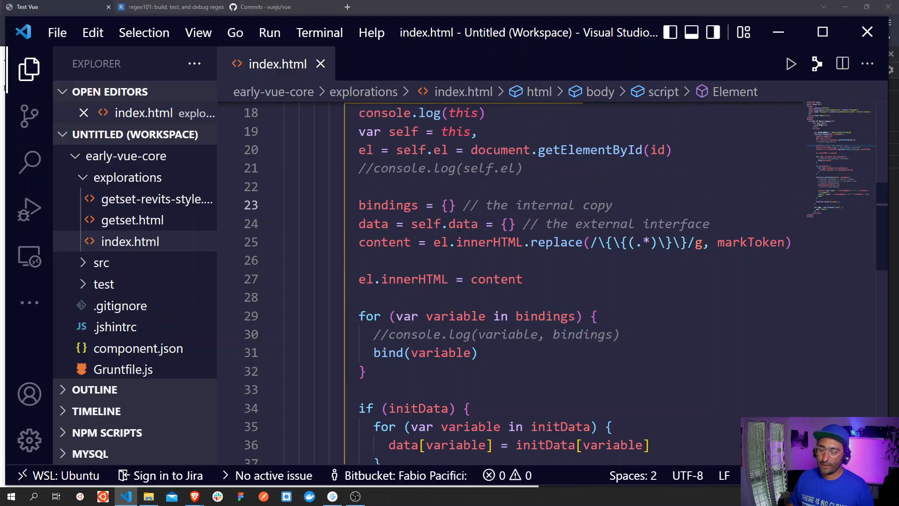
- Scroll down to markToken and the folded bind(variable) function in index.html
scroll("down", 3)
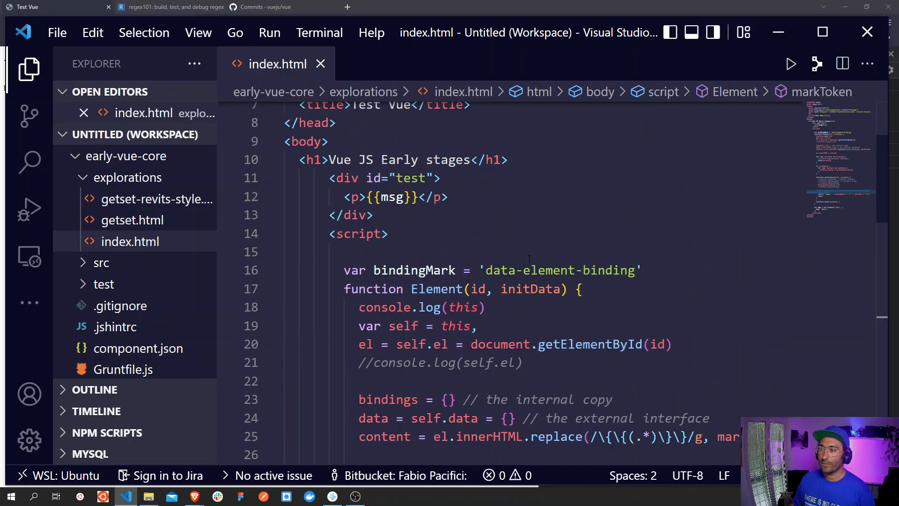
scroll("down", 3)
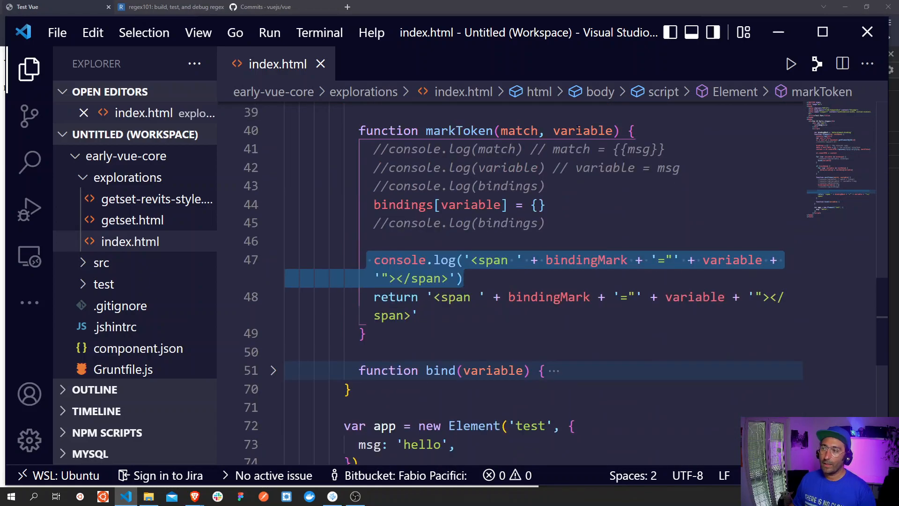
mouse_move(582, 131)
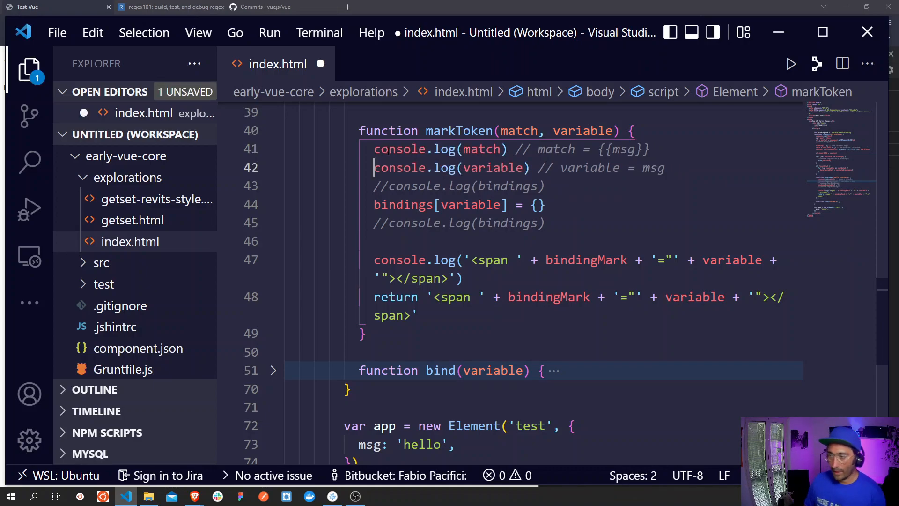
key("Ctrl+s")
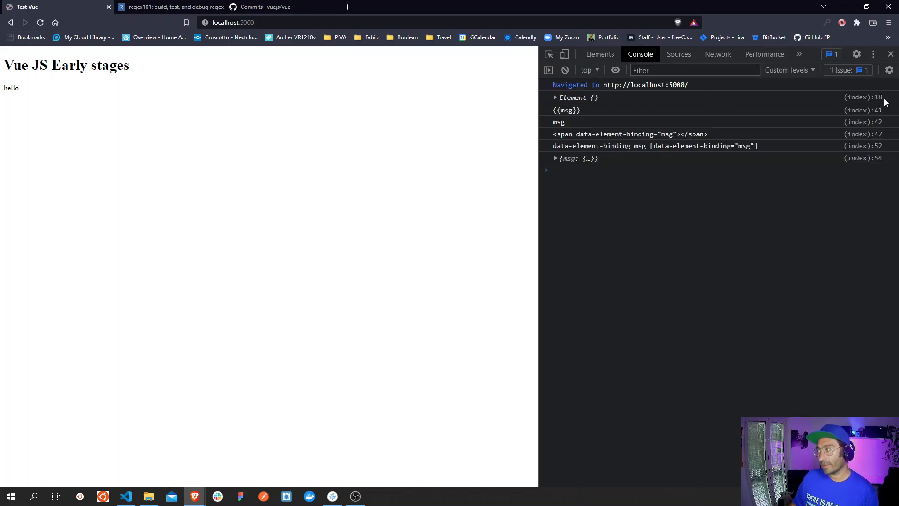
mouse_move(808, 136)
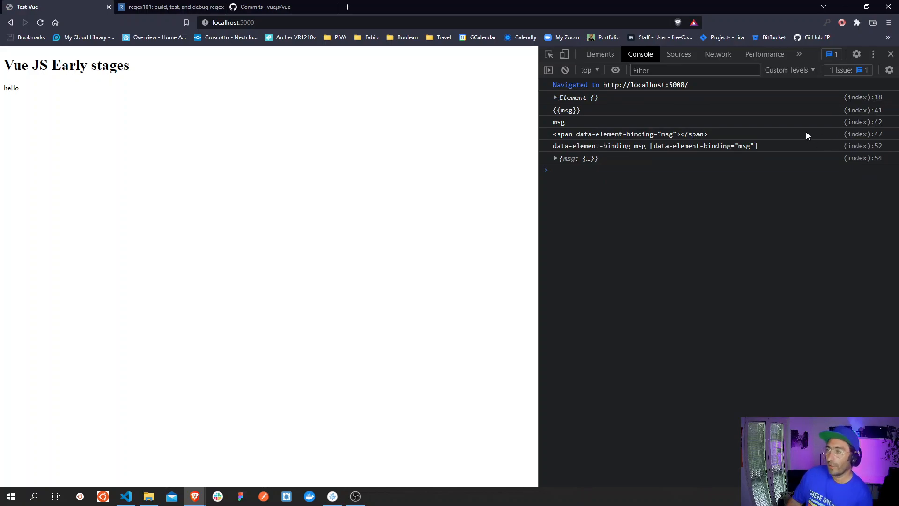
mouse_move(568, 110)
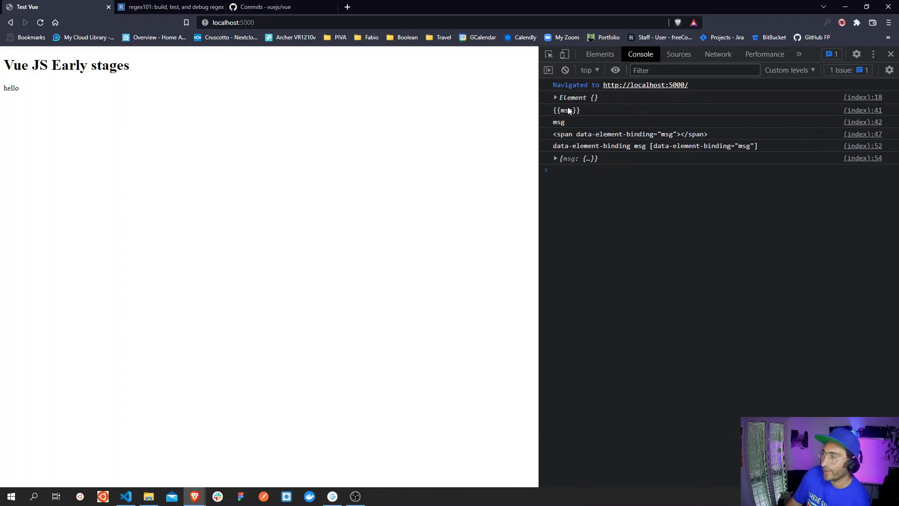
mouse_move(570, 116)
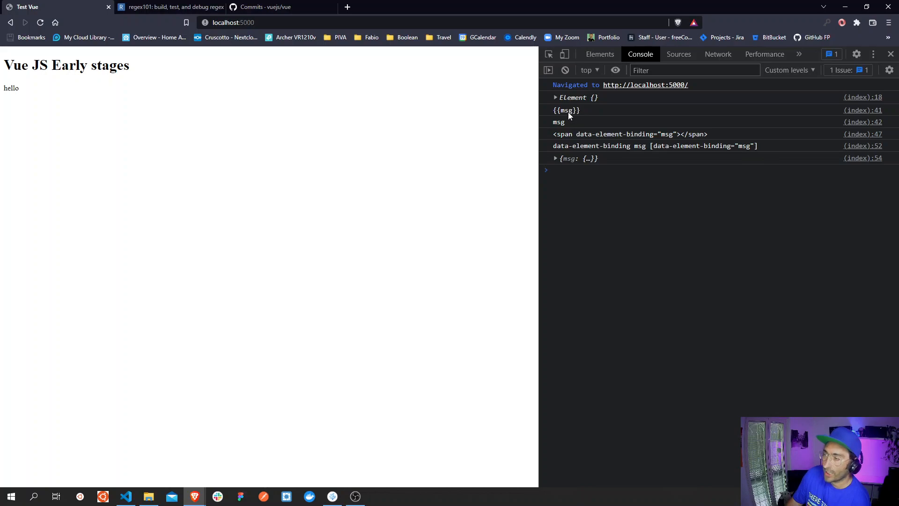
mouse_move(549, 121)
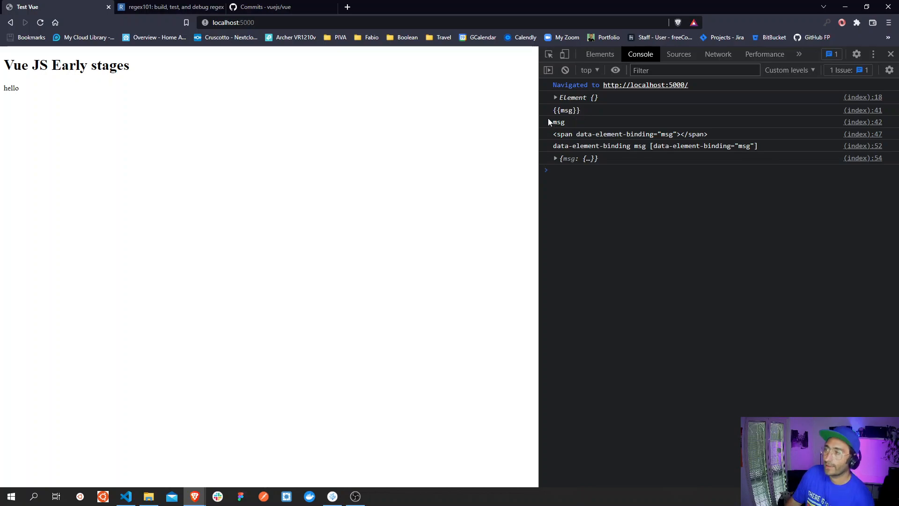
mouse_move(579, 124)
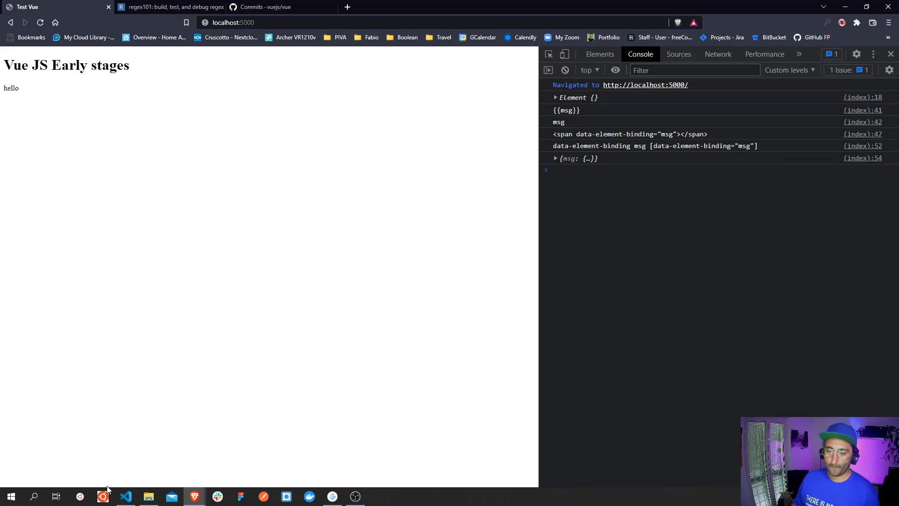
mouse_move(125, 496)
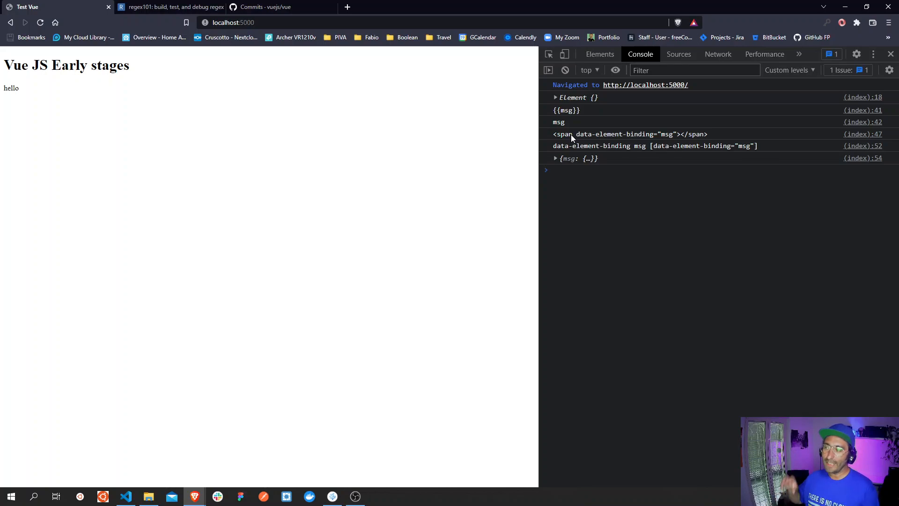
mouse_move(483, 180)
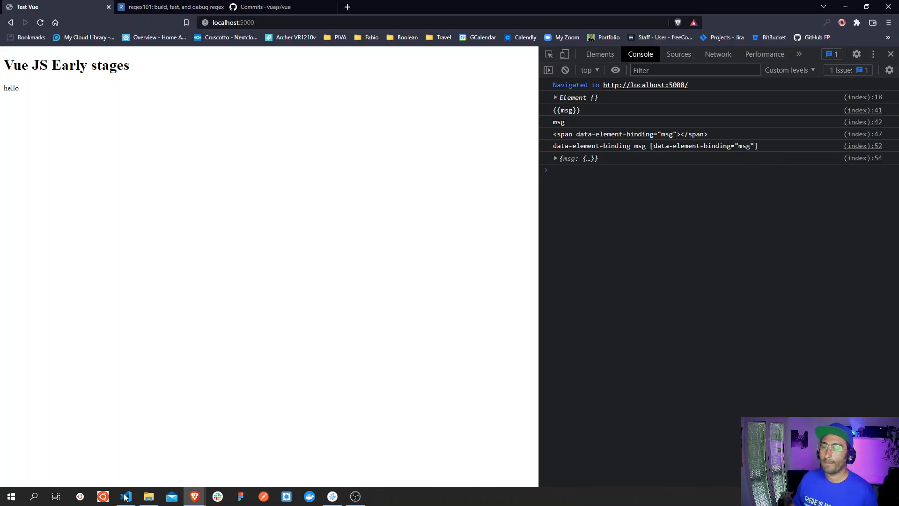
- Return to VS Code after reading the {{msg}}, msg and span console output
left_click(126, 497)
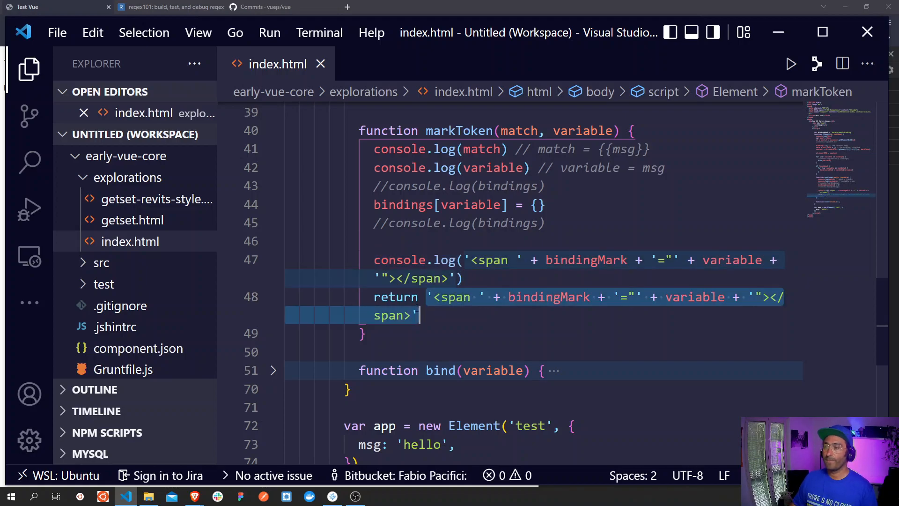
- Review markToken's return and the <p>{{msg}}</p> template line, then view Brave's console
scroll("down", 3)
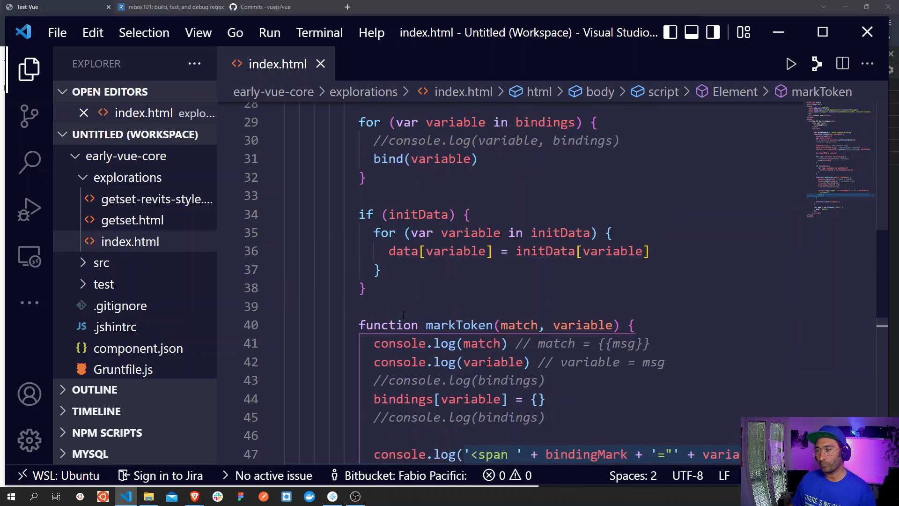
scroll("up", 3)
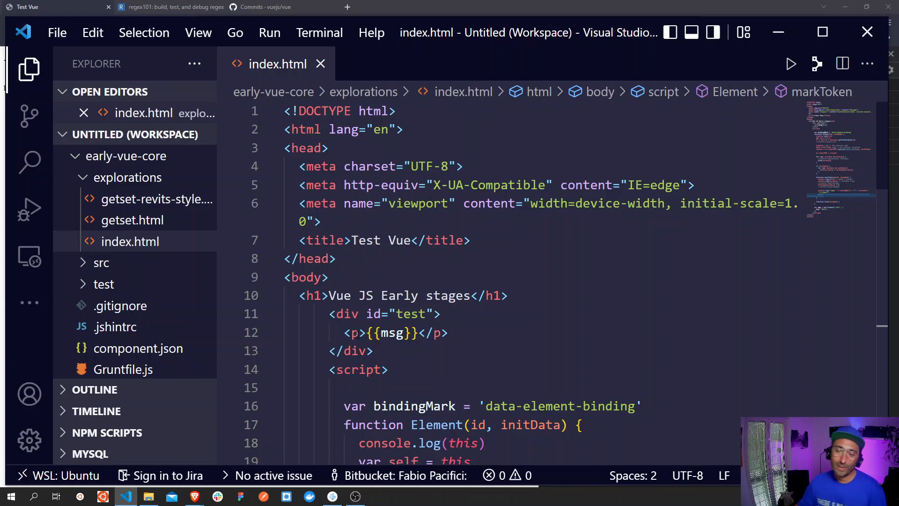
left_click(437, 333)
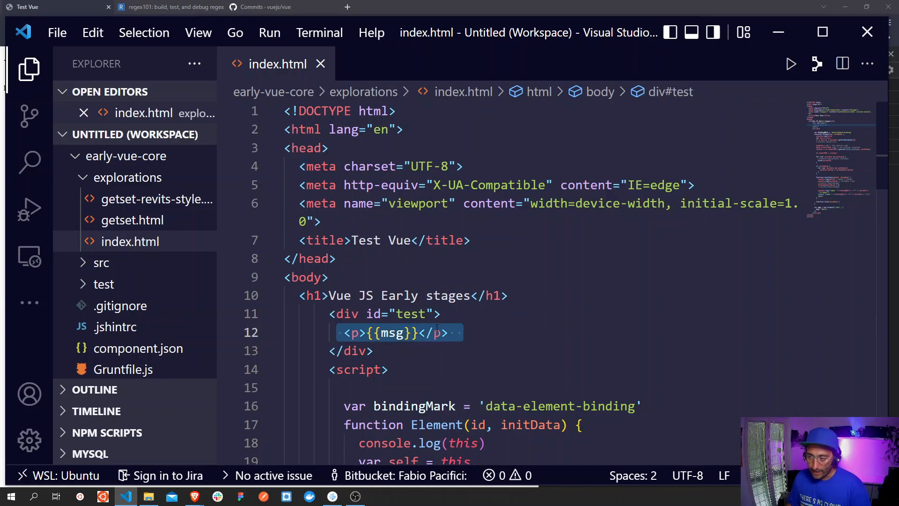
scroll("down", 3)
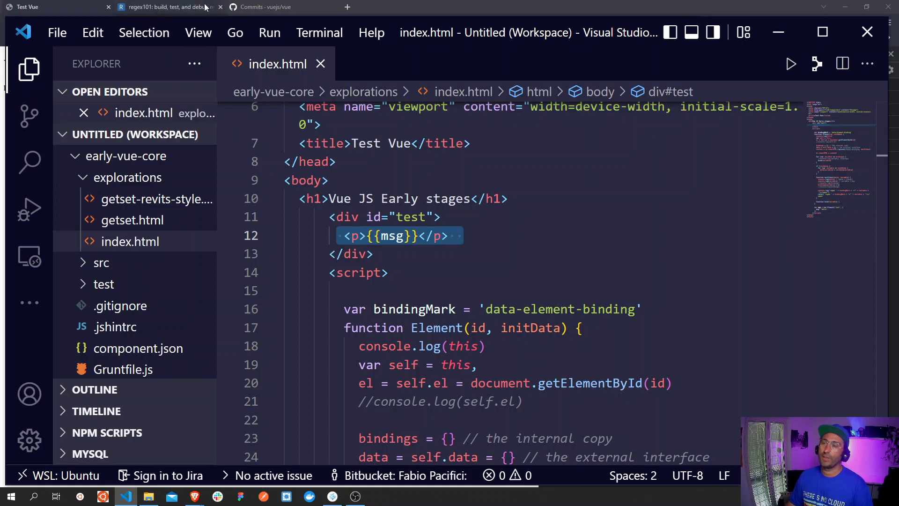
left_click(56, 6)
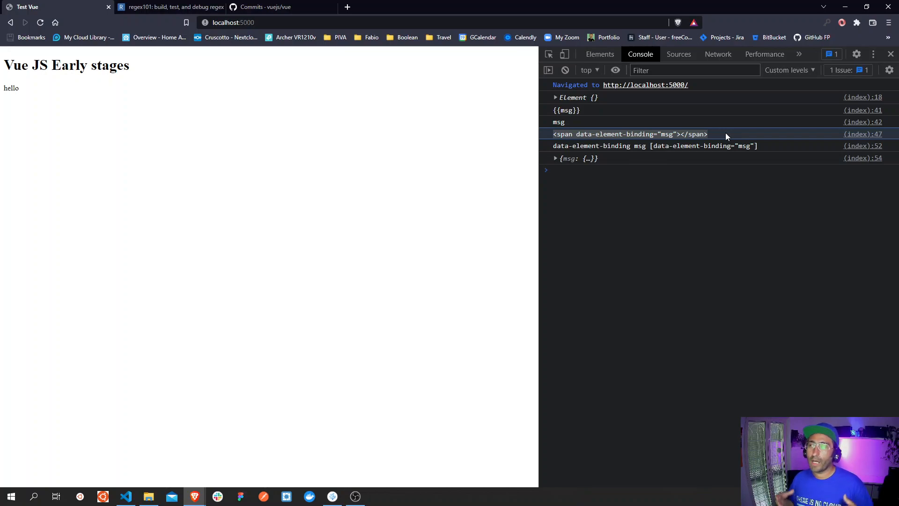
mouse_move(273, 327)
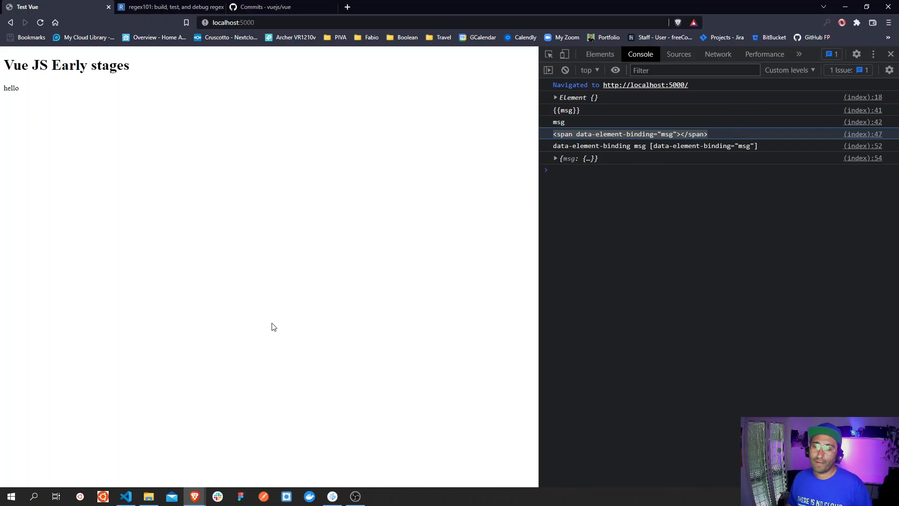
- Fold the markToken function so the Element('test') call with msg 'hello' is visible
left_click(125, 497)
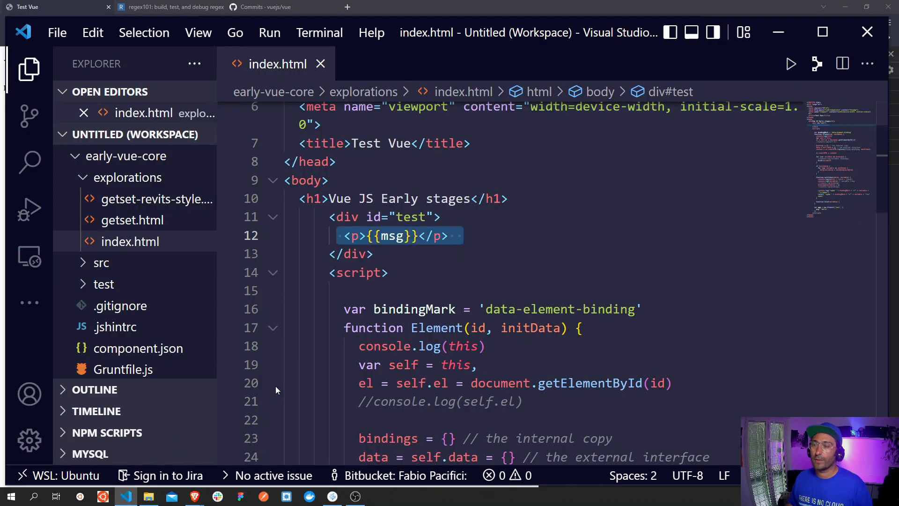
scroll("down", 3)
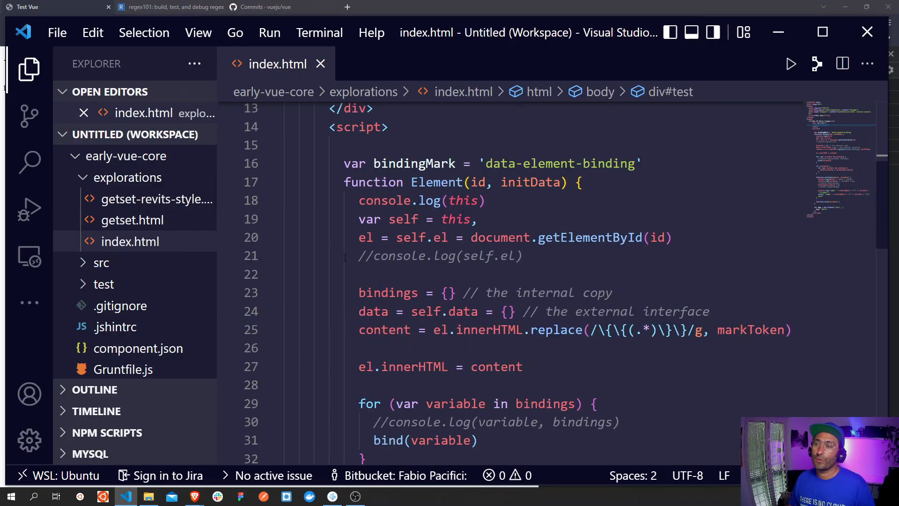
scroll("down", 3)
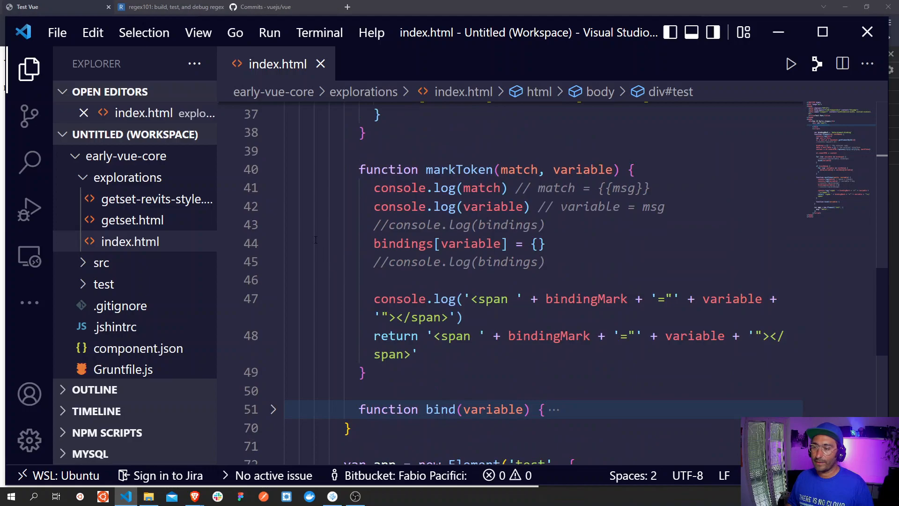
left_click(273, 170)
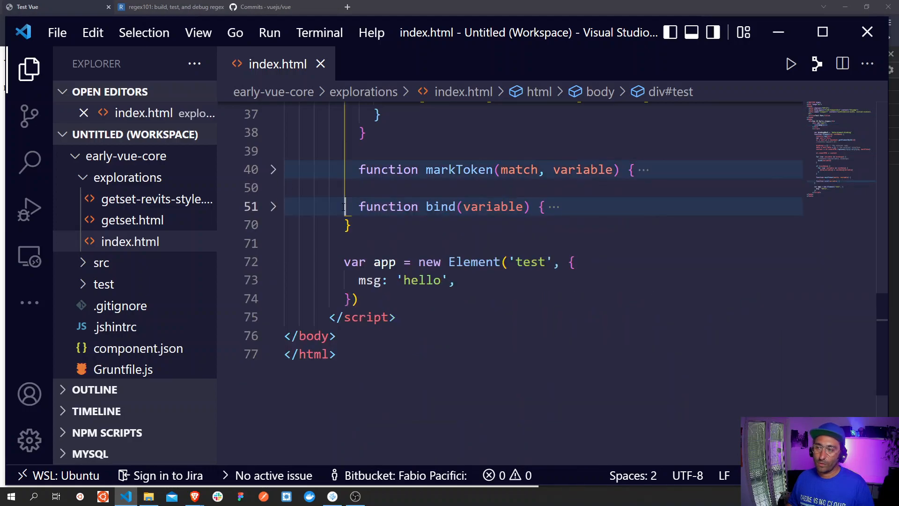